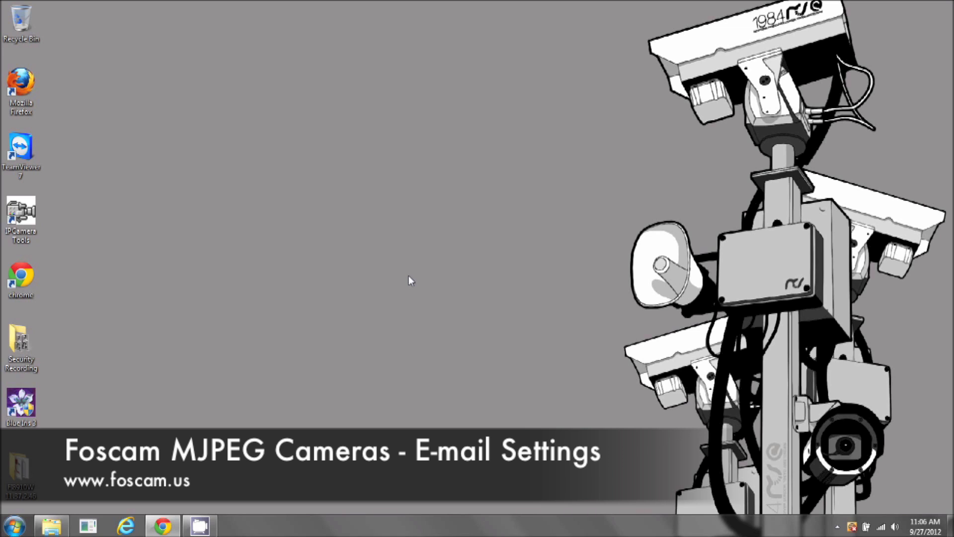
{"action": "mouse_move", "coordinate": [174, 363]}
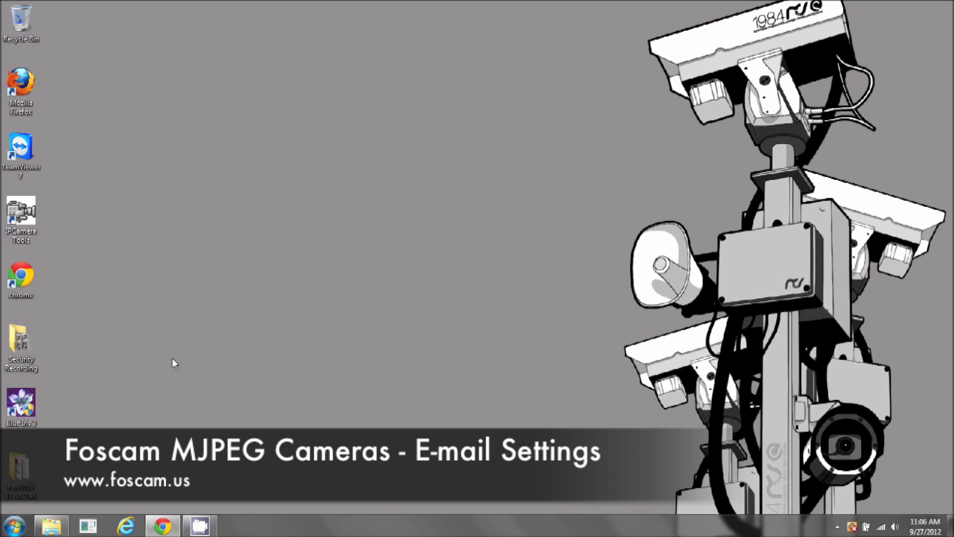
{"action": "left_click", "coordinate": [125, 525]}
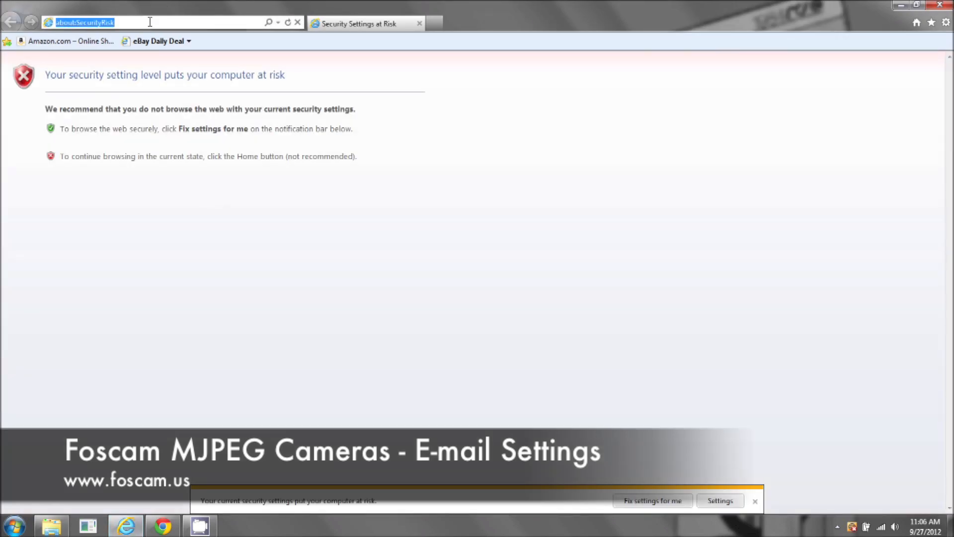
{"action": "type", "text": "http://192.168.1.129:8090/"}
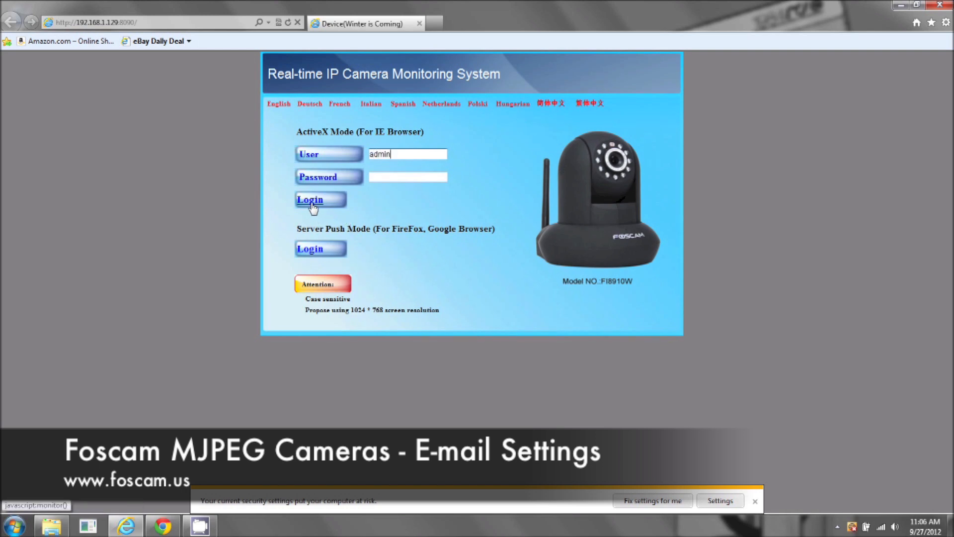
{"action": "left_click", "coordinate": [309, 199]}
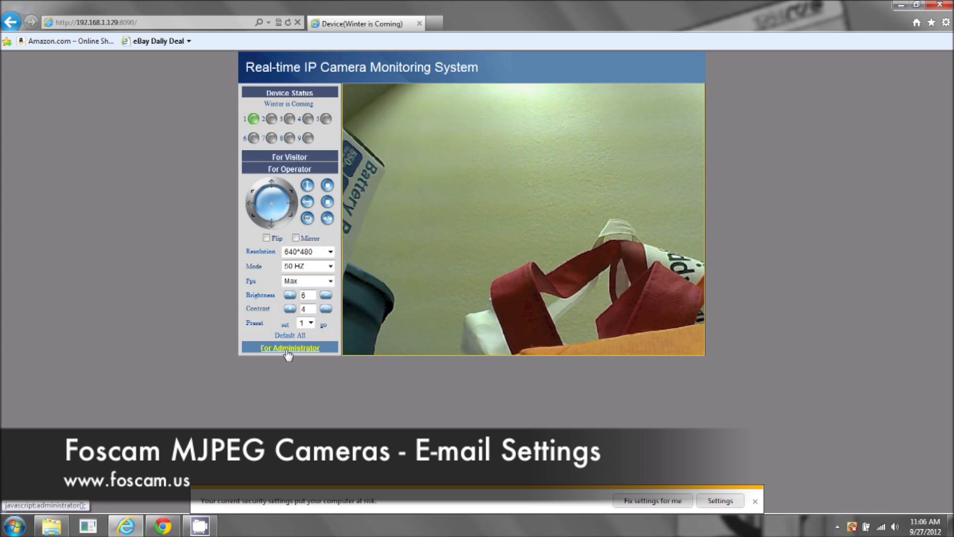
- Open Mail Service Settings from the For Administrator pages
{"action": "left_click", "coordinate": [289, 348]}
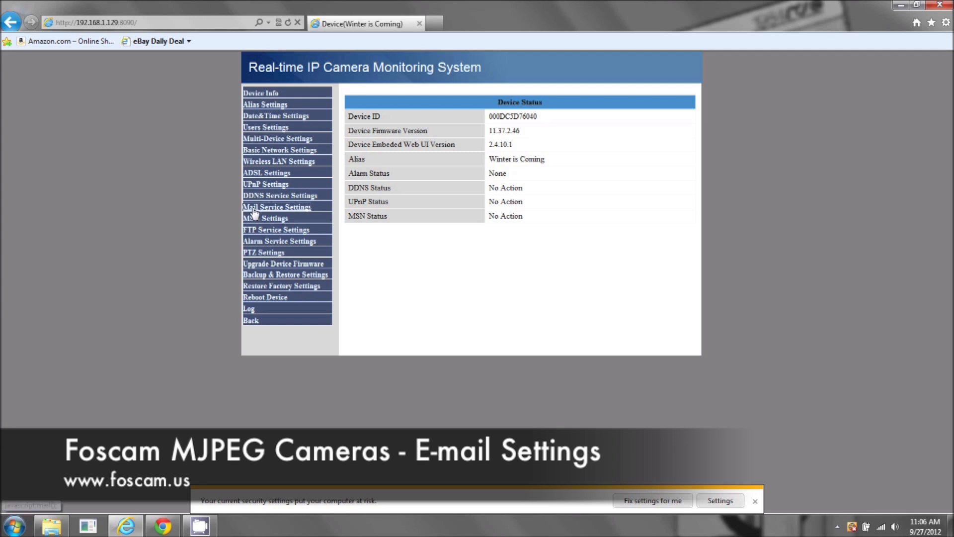
{"action": "left_click", "coordinate": [276, 207]}
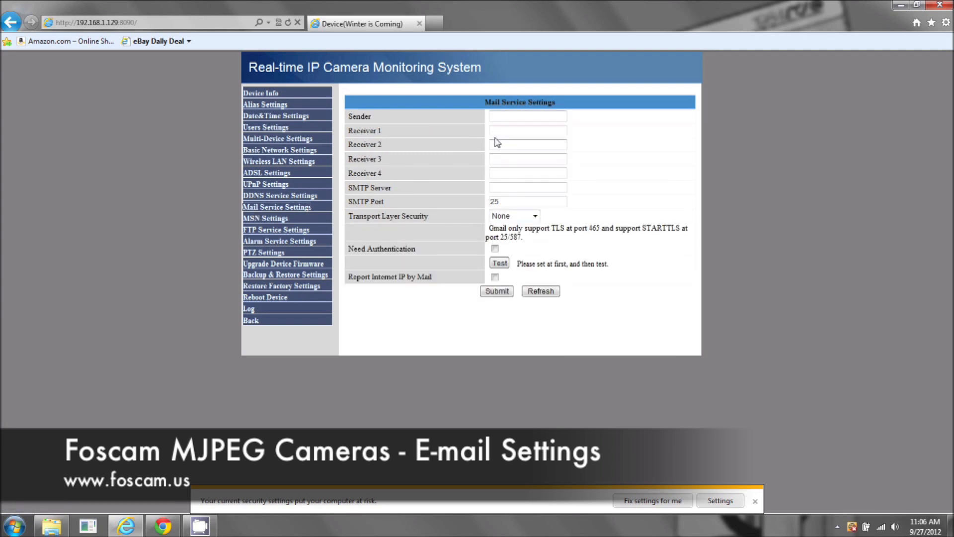
{"action": "left_click", "coordinate": [495, 277]}
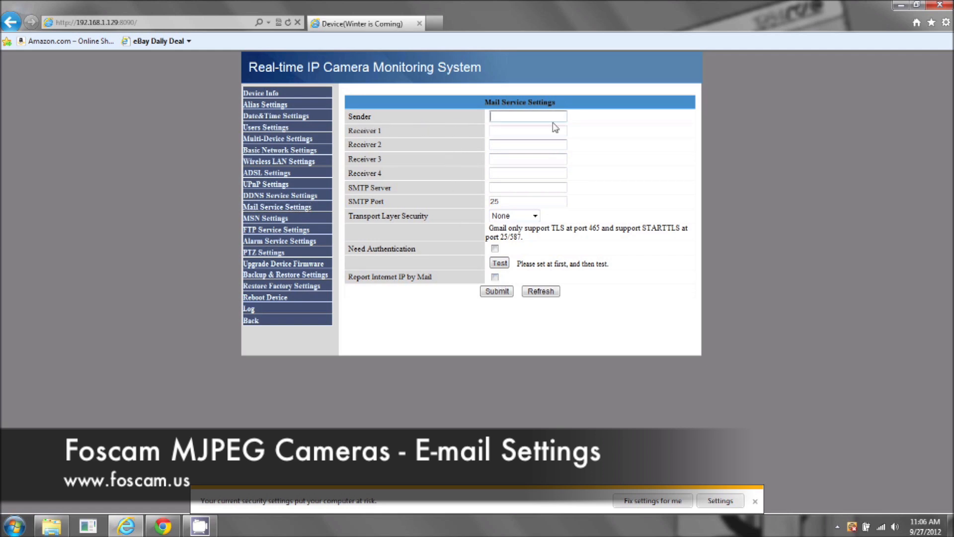
{"action": "mouse_move", "coordinate": [204, 506]}
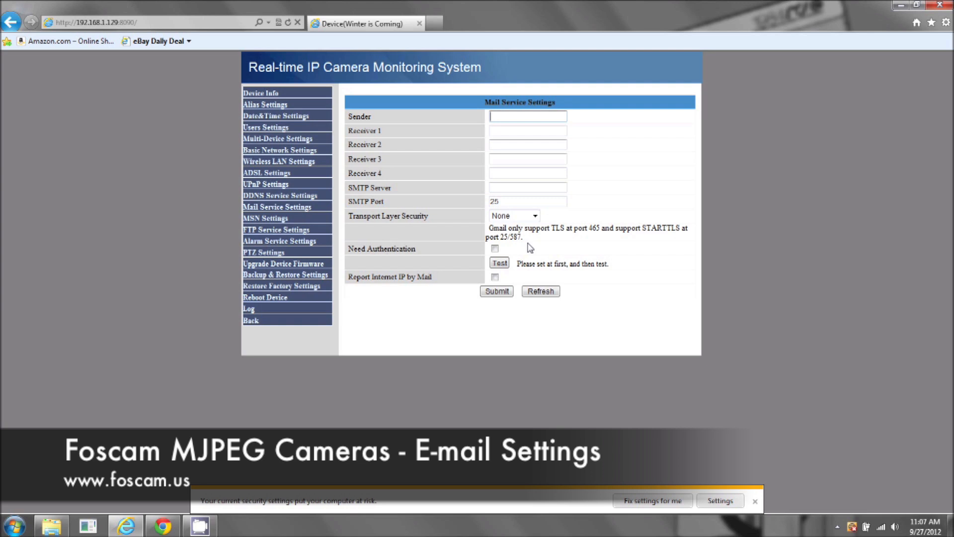
{"action": "type", "text": "fos"}
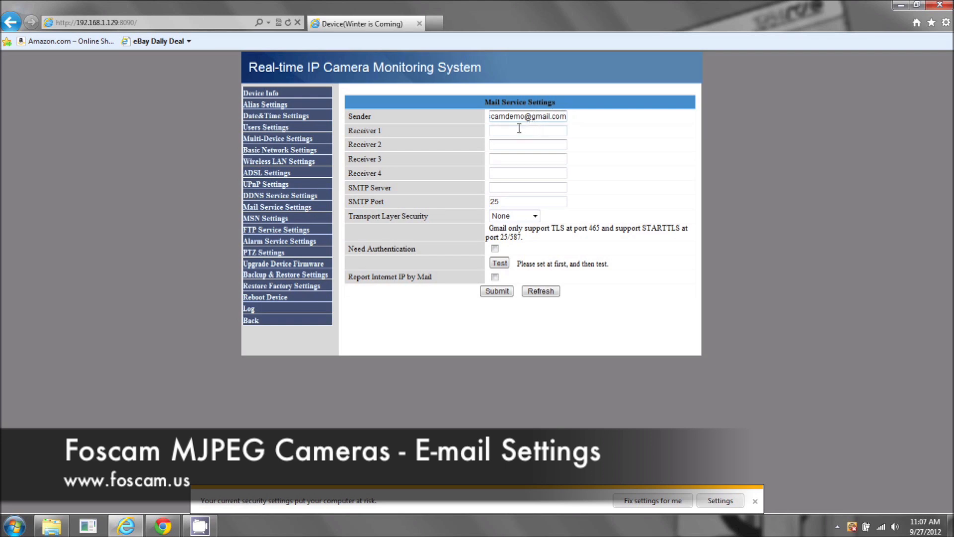
{"action": "mouse_move", "coordinate": [631, 138]}
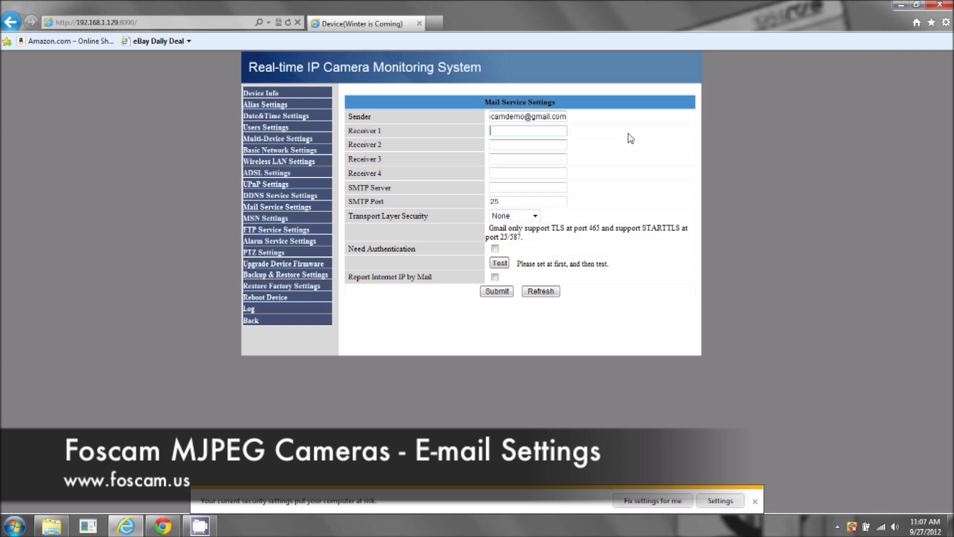
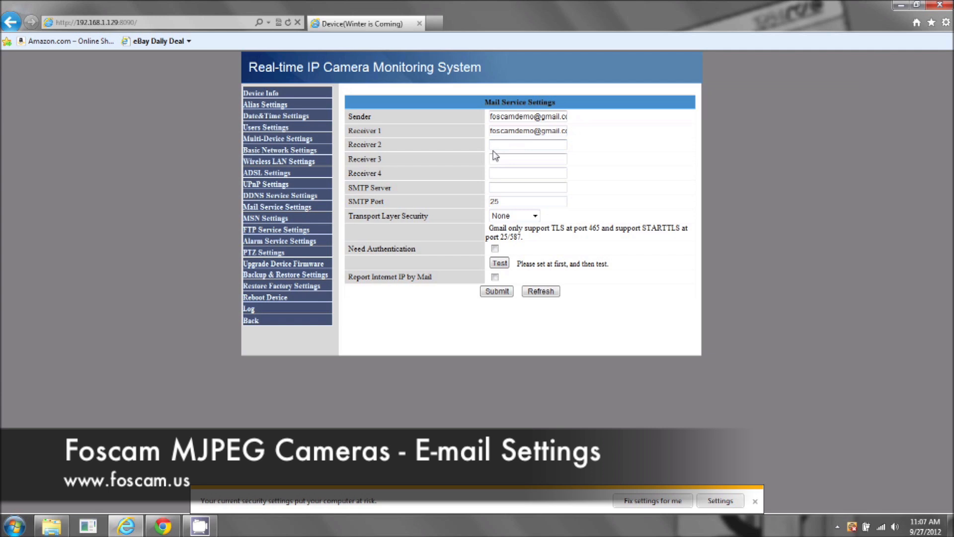
{"action": "mouse_move", "coordinate": [391, 169]}
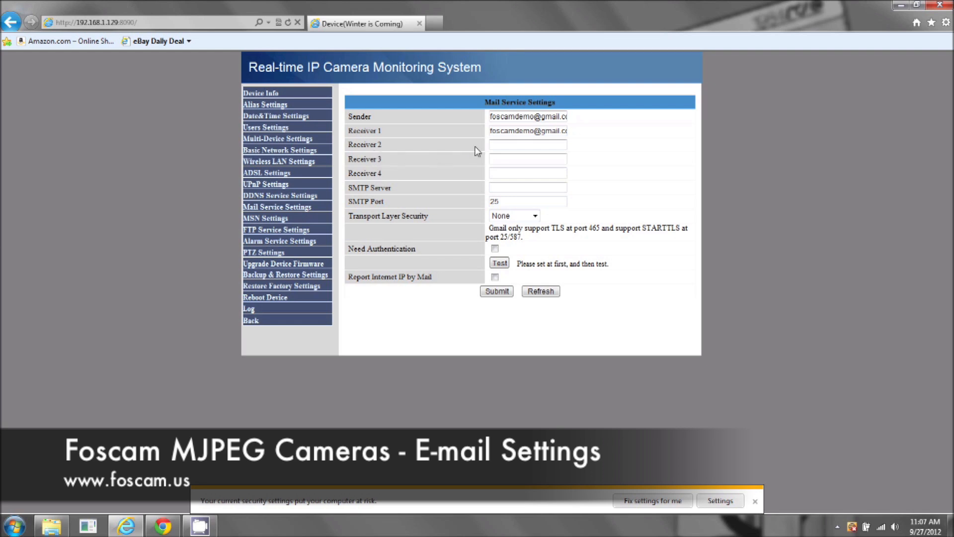
{"action": "left_click", "coordinate": [527, 187]}
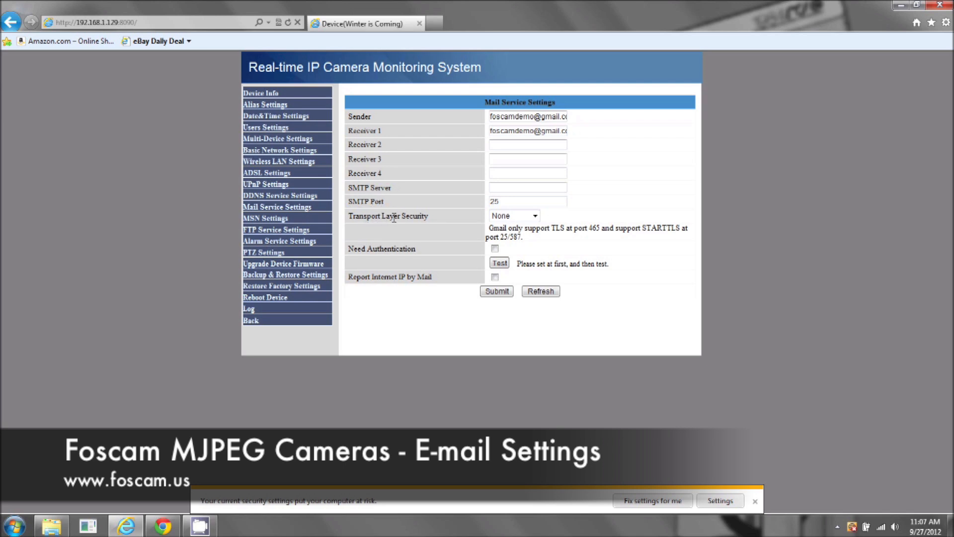
{"action": "left_click", "coordinate": [528, 173]}
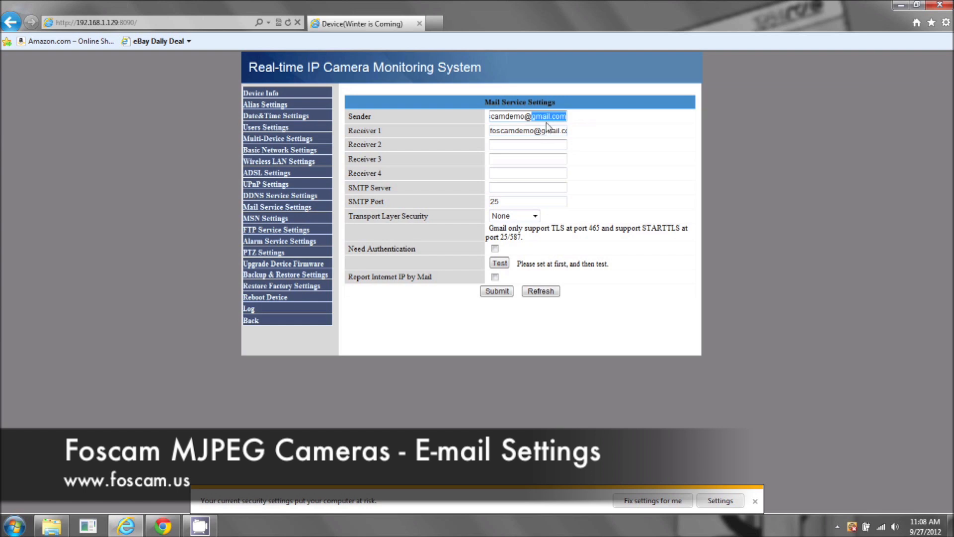
{"action": "mouse_move", "coordinate": [426, 189]}
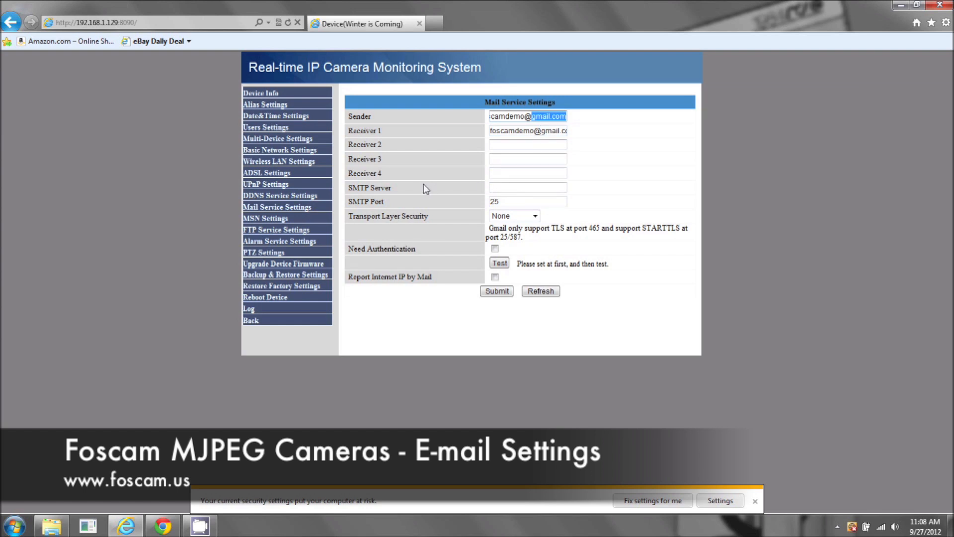
- Set Gmail's SMTP server with port 587 and STARTTLS transport security
{"action": "left_click", "coordinate": [527, 186]}
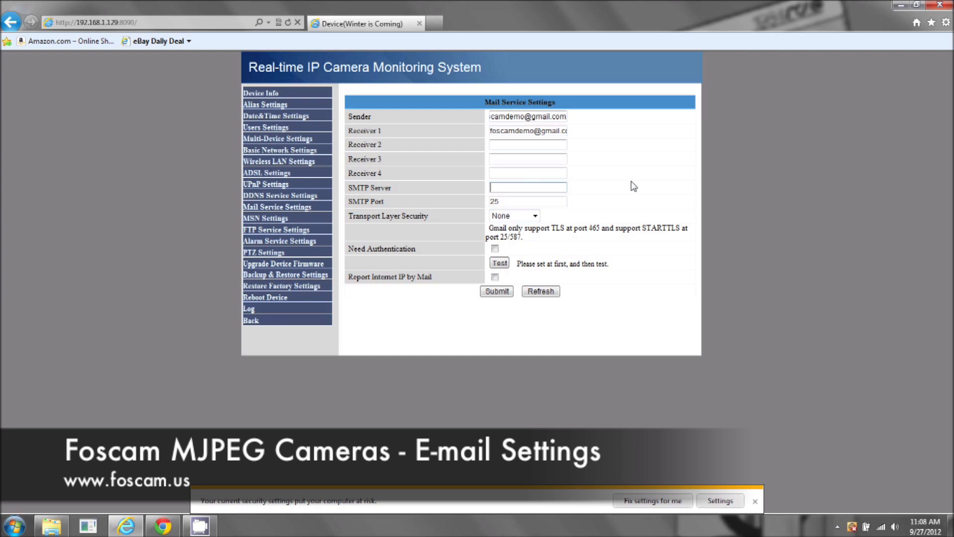
{"action": "type", "text": "smtp.gmail.com"}
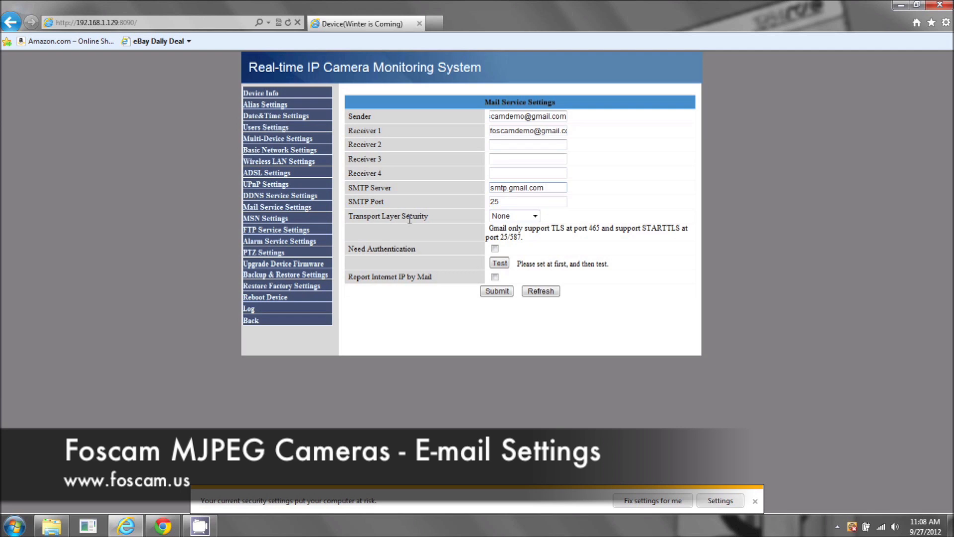
{"action": "left_click", "coordinate": [527, 201]}
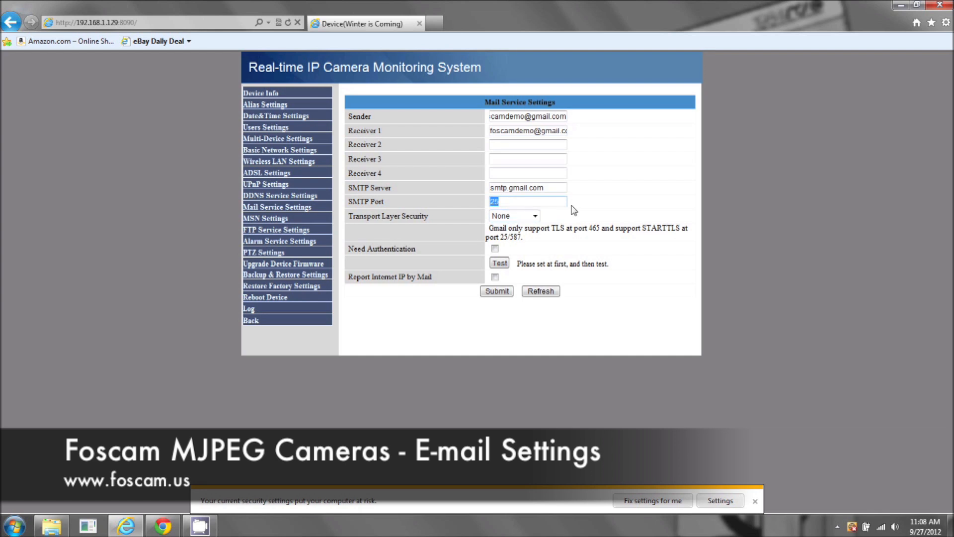
{"action": "type", "text": "5"}
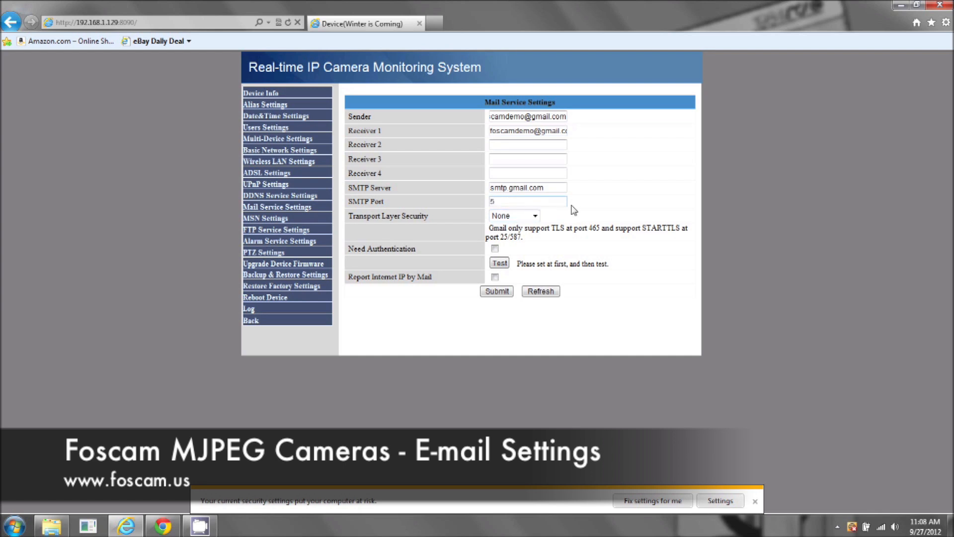
{"action": "type", "text": "87"}
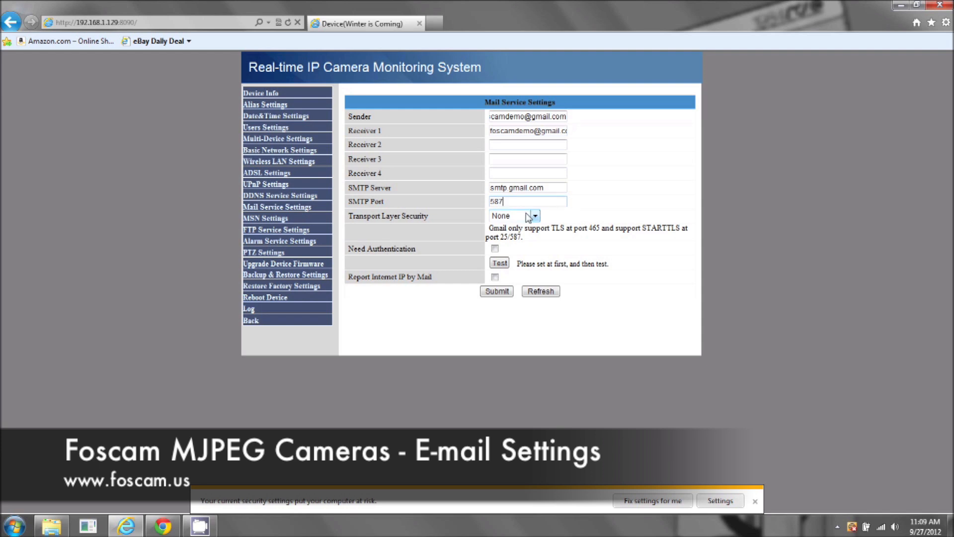
{"action": "left_click", "coordinate": [534, 215]}
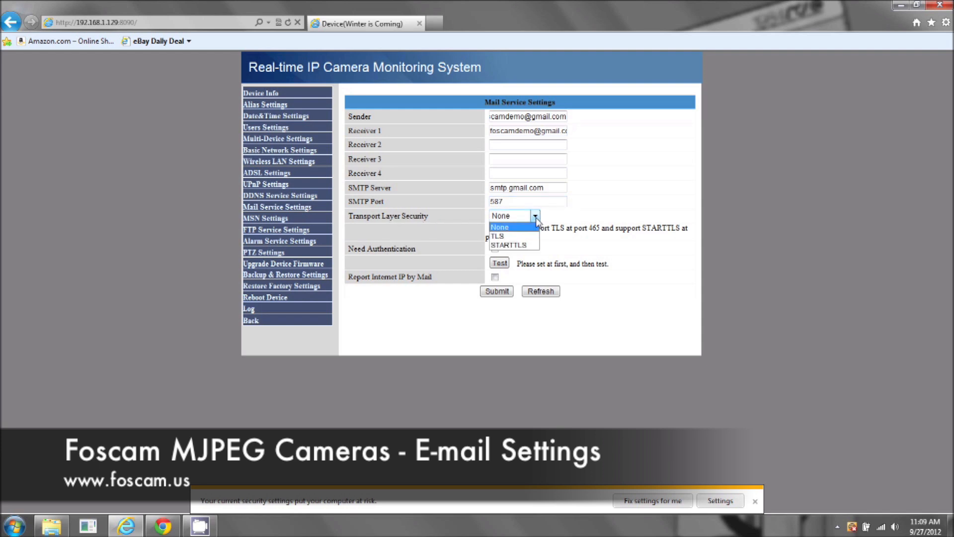
{"action": "left_click", "coordinate": [509, 245]}
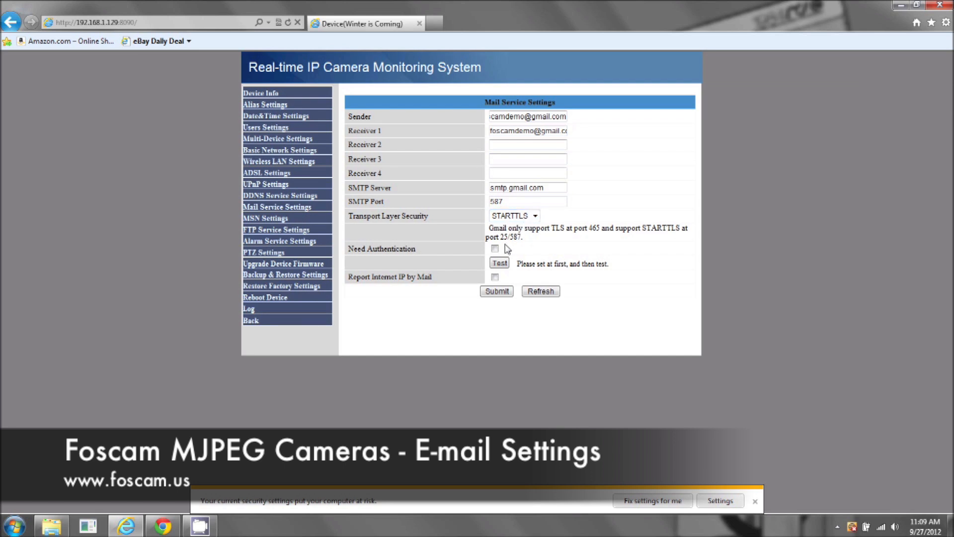
- Require authentication with SMTP user foscamdemo and its password
{"action": "left_click", "coordinate": [495, 248]}
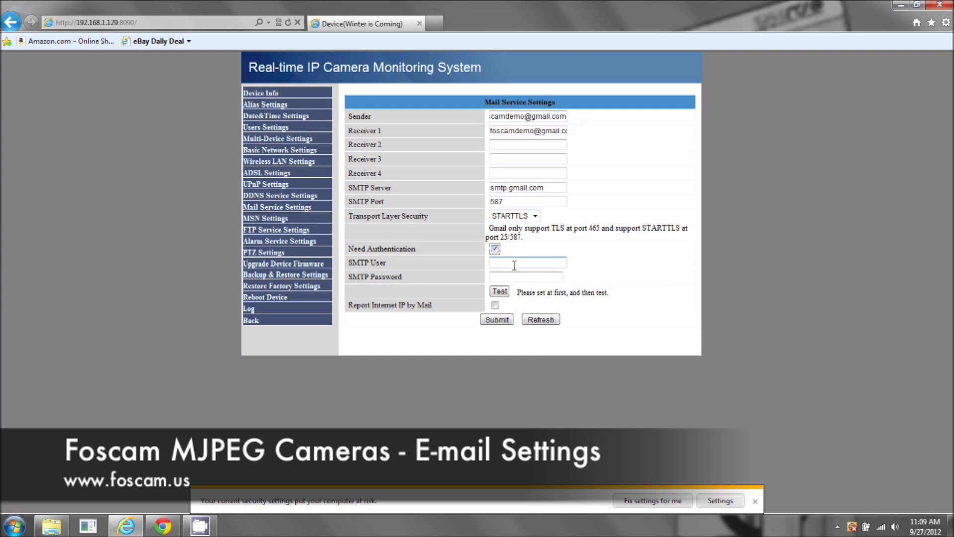
{"action": "mouse_move", "coordinate": [474, 269]}
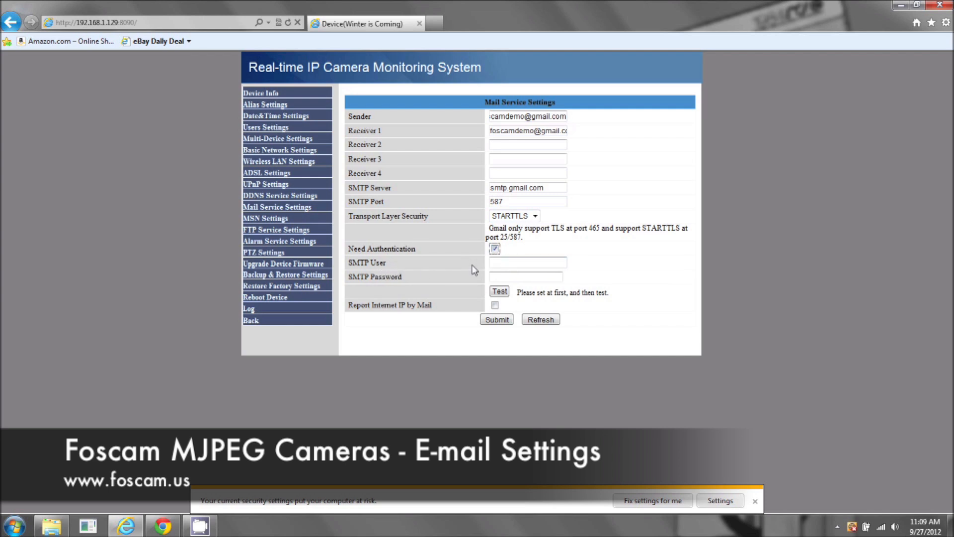
{"action": "left_click", "coordinate": [527, 262]}
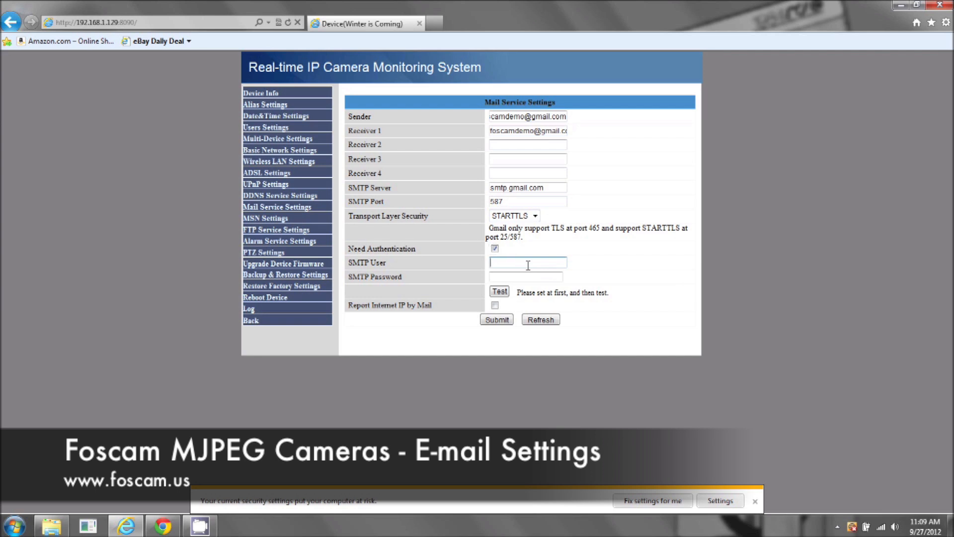
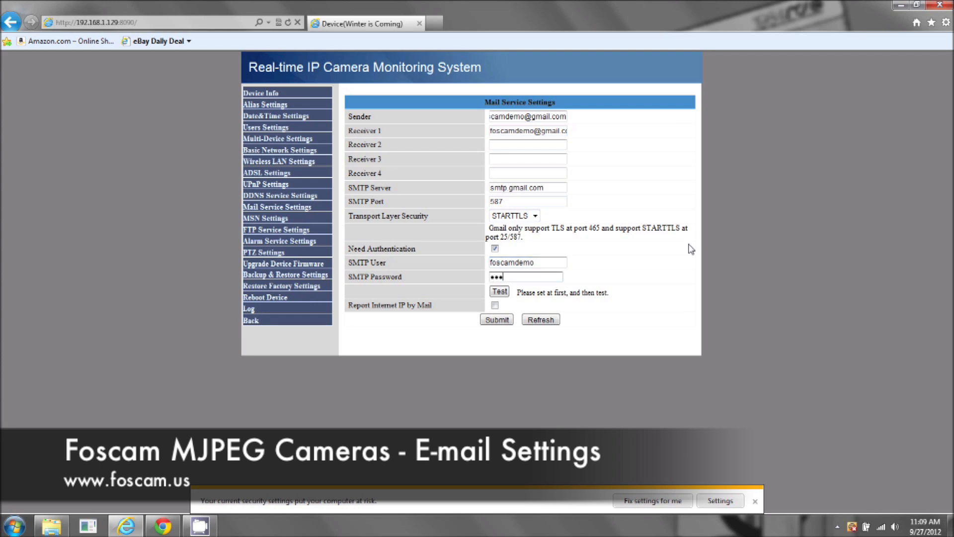
{"action": "type", "text": "password"}
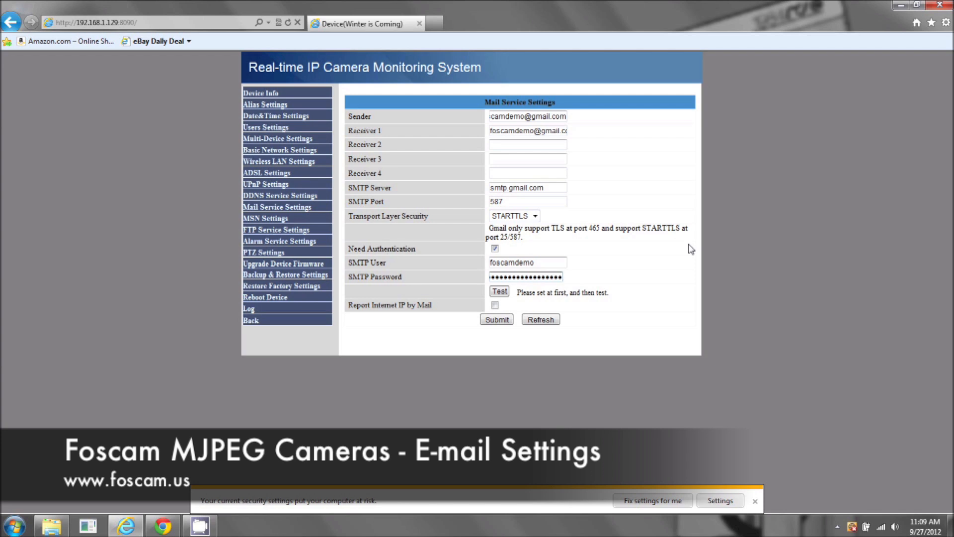
{"action": "mouse_move", "coordinate": [374, 315]}
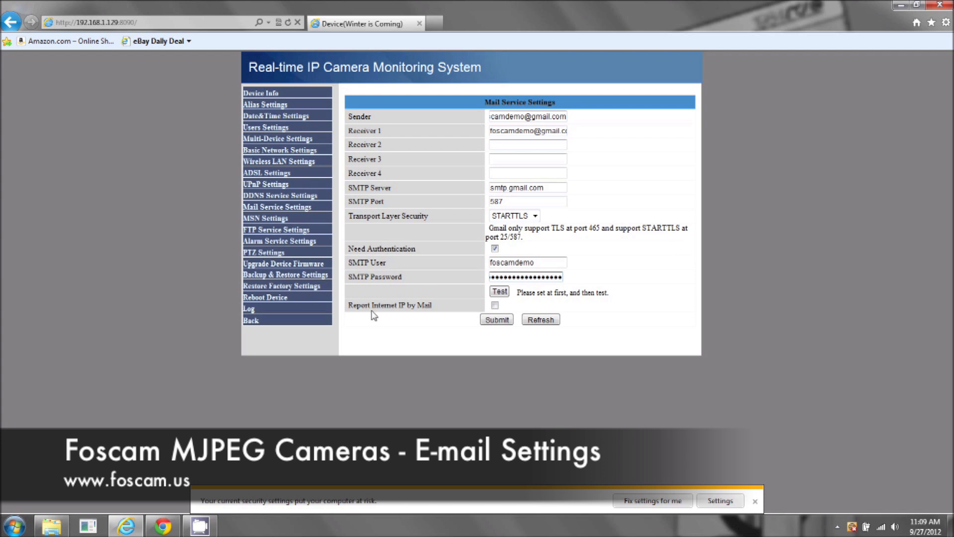
{"action": "left_click", "coordinate": [499, 291]}
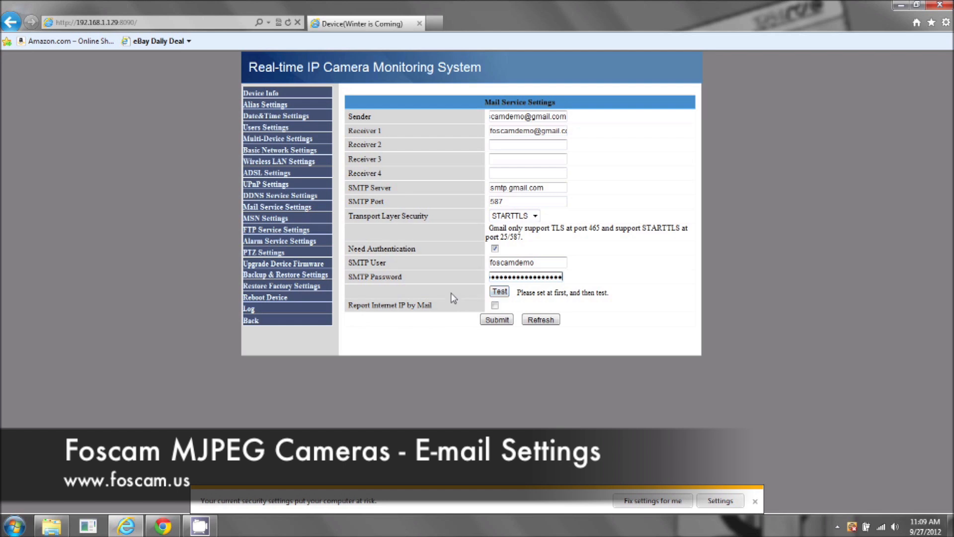
{"action": "mouse_move", "coordinate": [466, 311]}
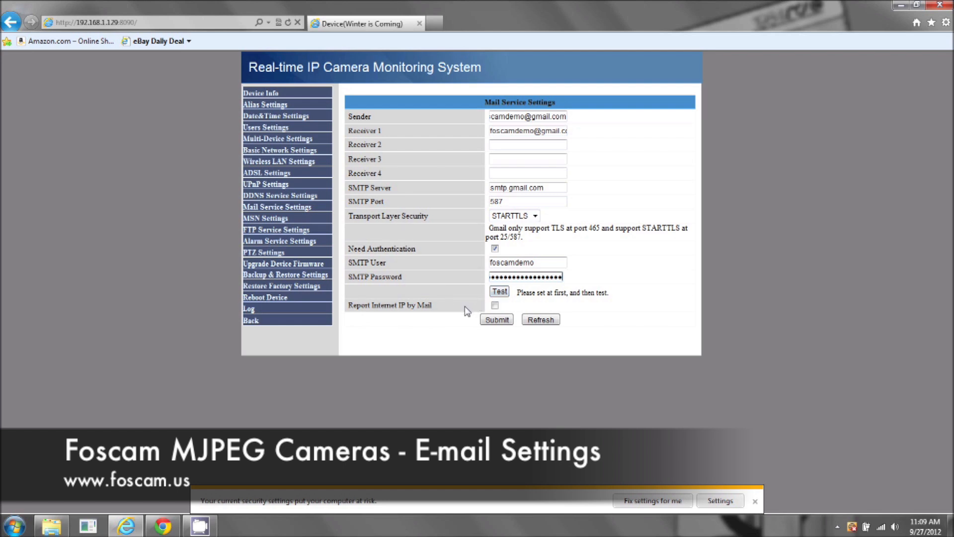
{"action": "mouse_move", "coordinate": [393, 317]}
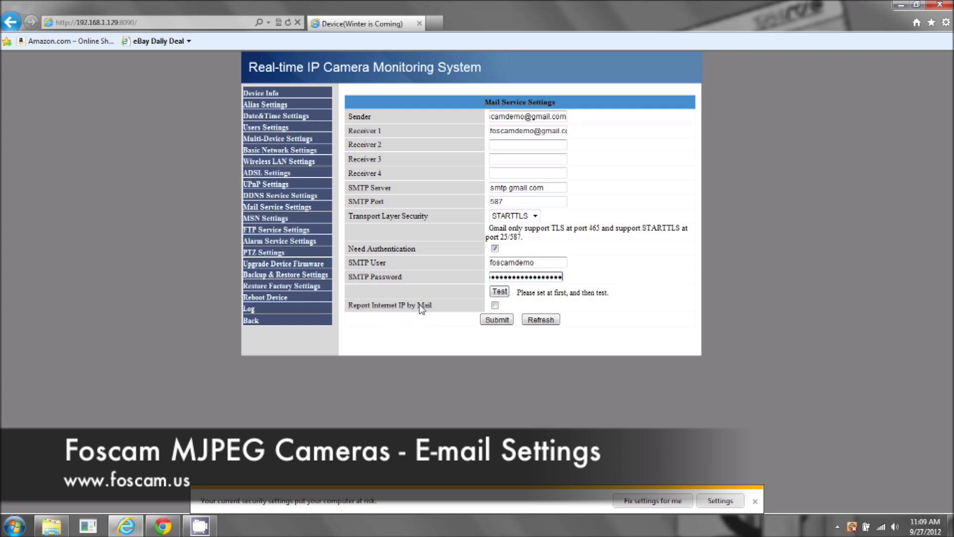
- Enable Report Internet IP by Mail and submit the mail settings
{"action": "left_click", "coordinate": [494, 305]}
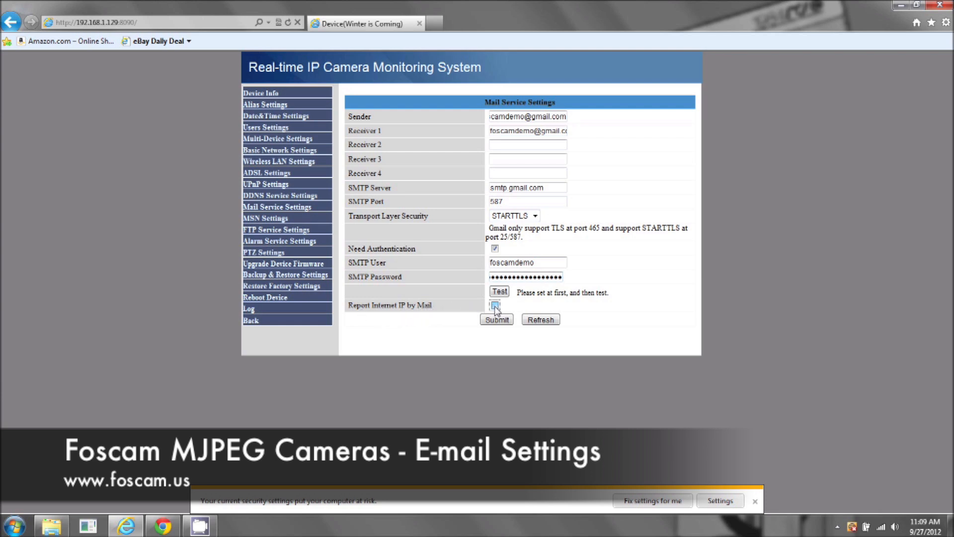
{"action": "left_click", "coordinate": [495, 304]}
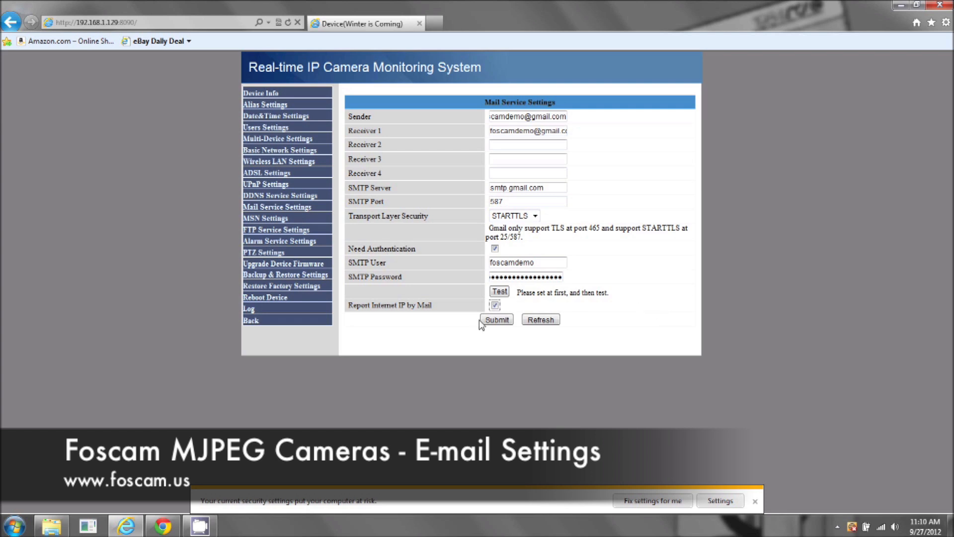
{"action": "left_click", "coordinate": [496, 319]}
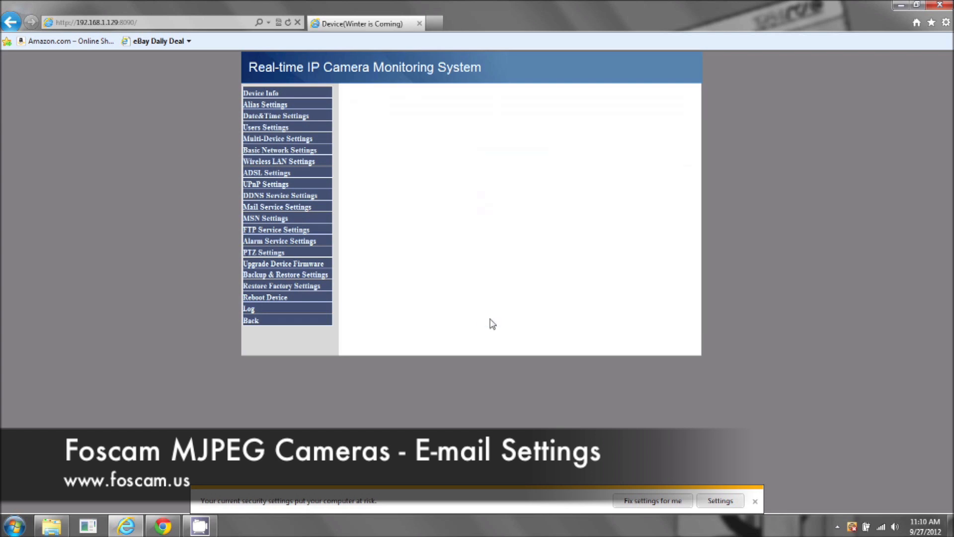
- Return to the administrator pages and open Alarm Service Settings
{"action": "left_click", "coordinate": [277, 206]}
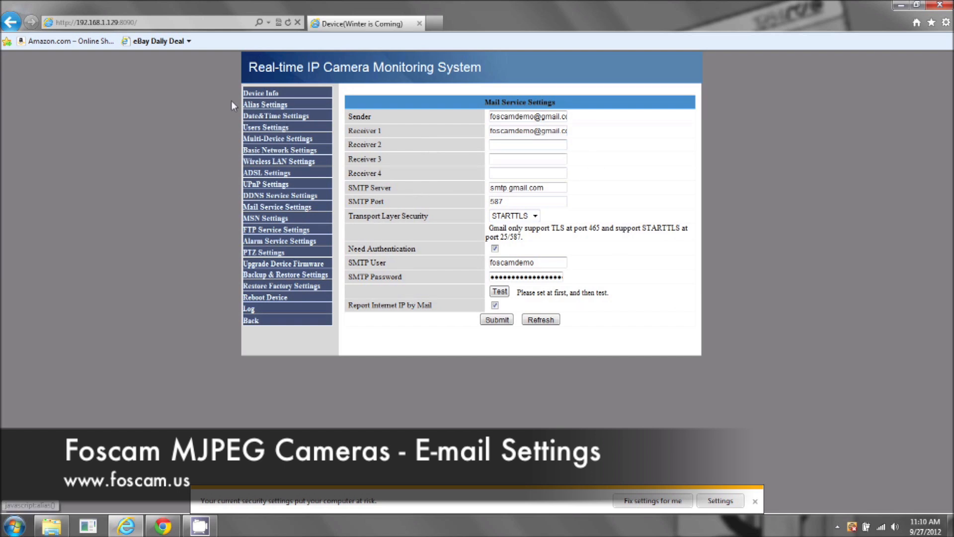
{"action": "mouse_move", "coordinate": [250, 320]}
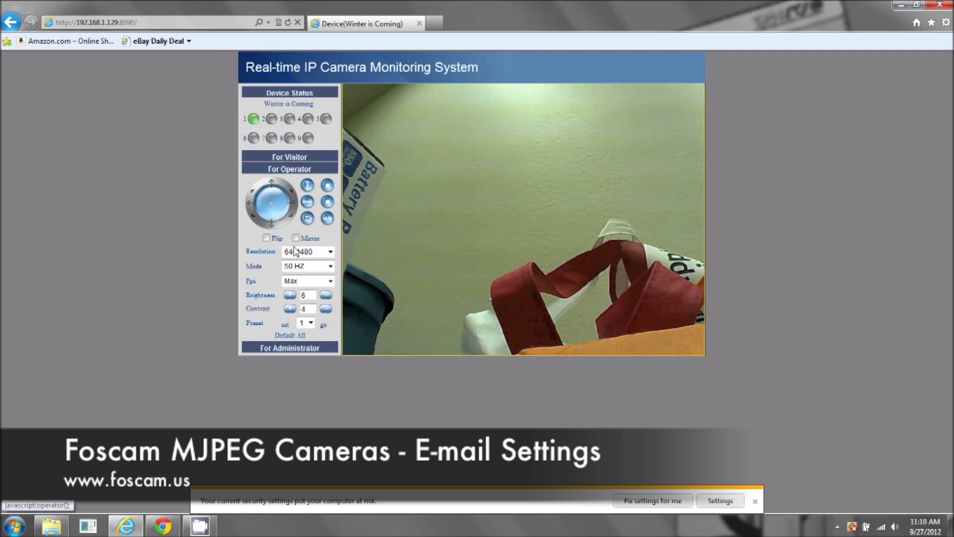
{"action": "left_click", "coordinate": [289, 347]}
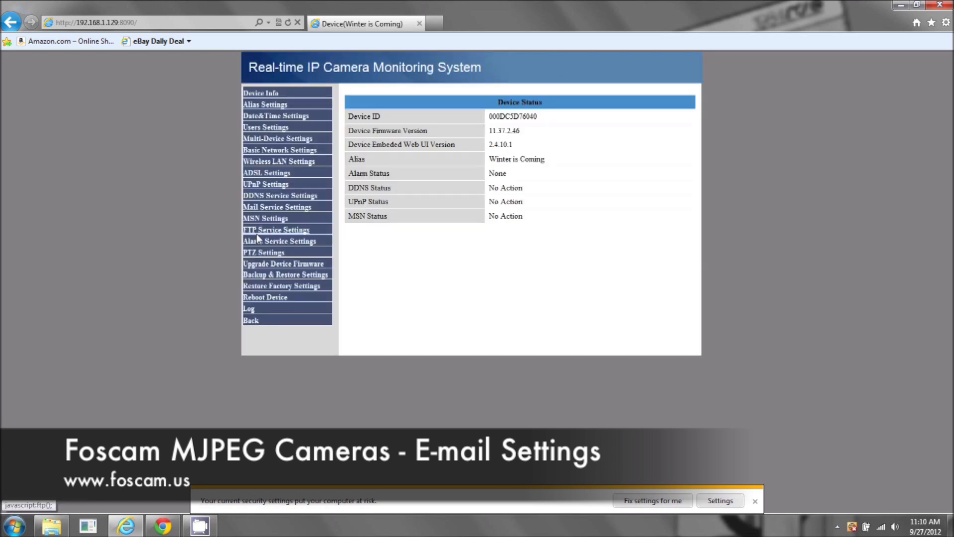
{"action": "mouse_move", "coordinate": [277, 207]}
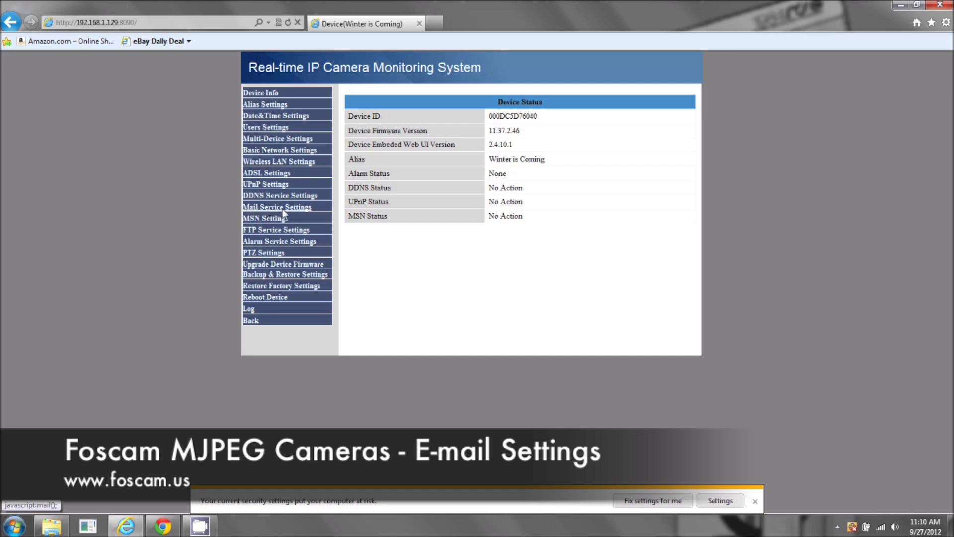
{"action": "mouse_move", "coordinate": [271, 247]}
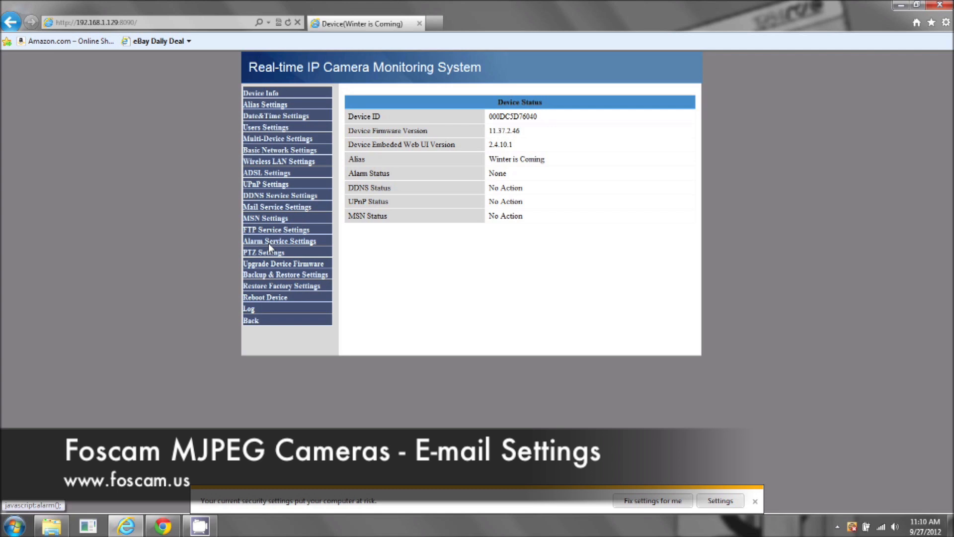
{"action": "left_click", "coordinate": [279, 240]}
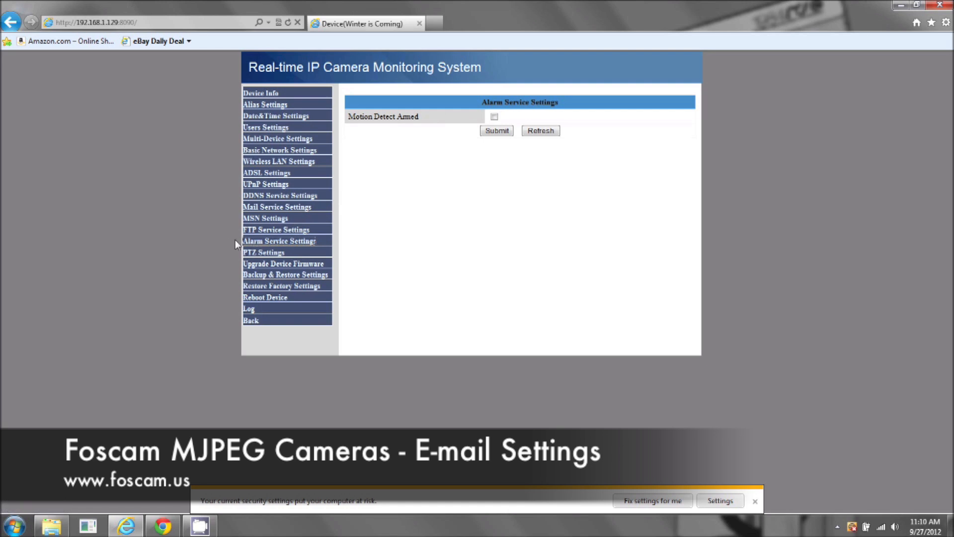
{"action": "mouse_move", "coordinate": [384, 124]}
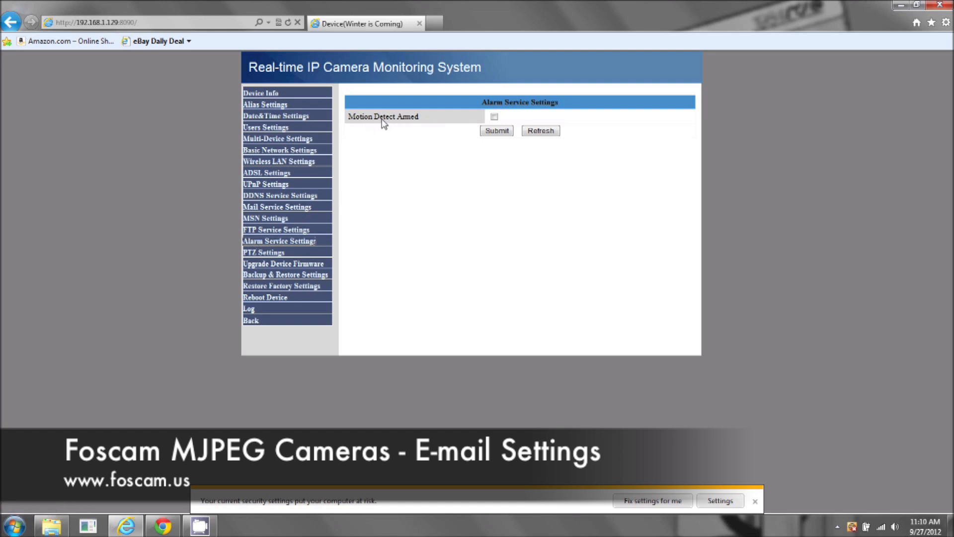
- Arm motion detection at sensitivity 10 with motion compensation, then go back to live view
{"action": "left_click", "coordinate": [493, 117]}
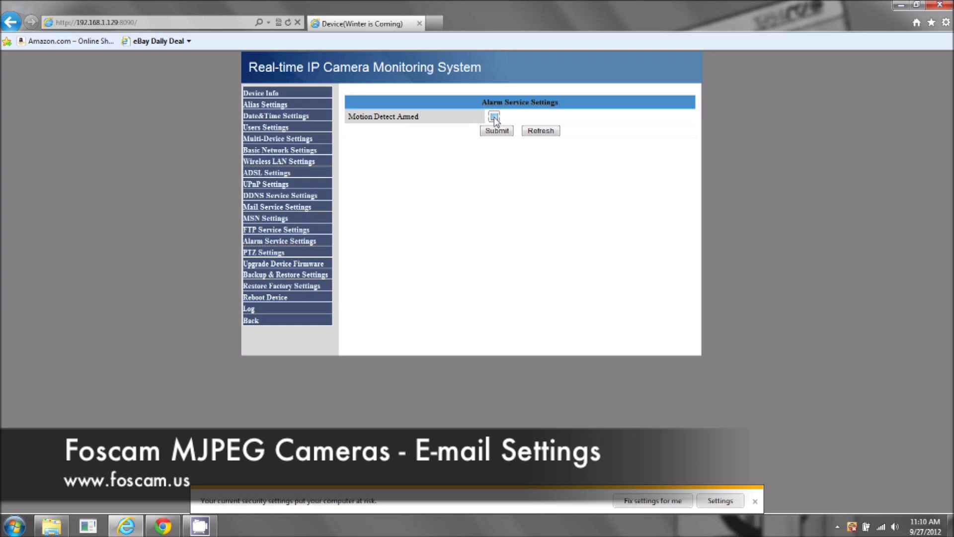
{"action": "left_click", "coordinate": [494, 116]}
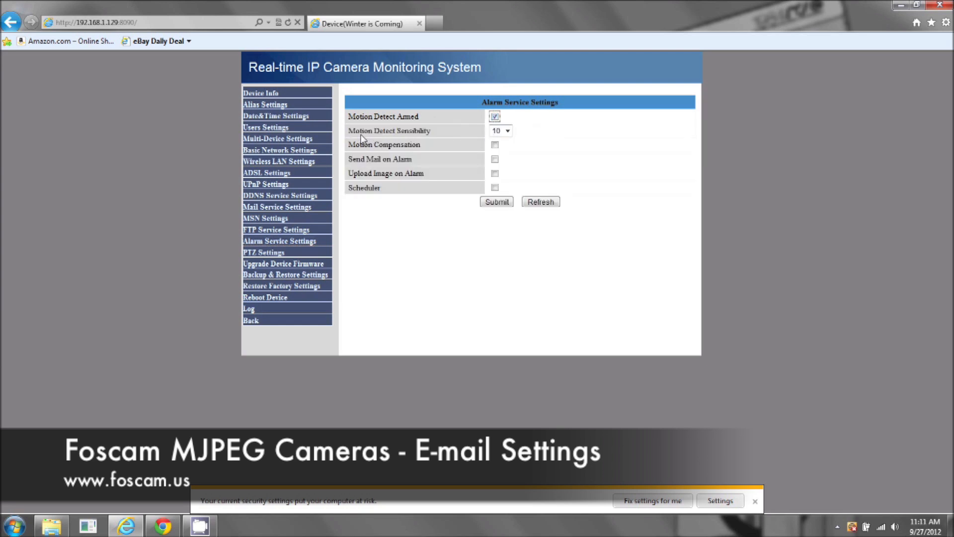
{"action": "mouse_move", "coordinate": [424, 140]}
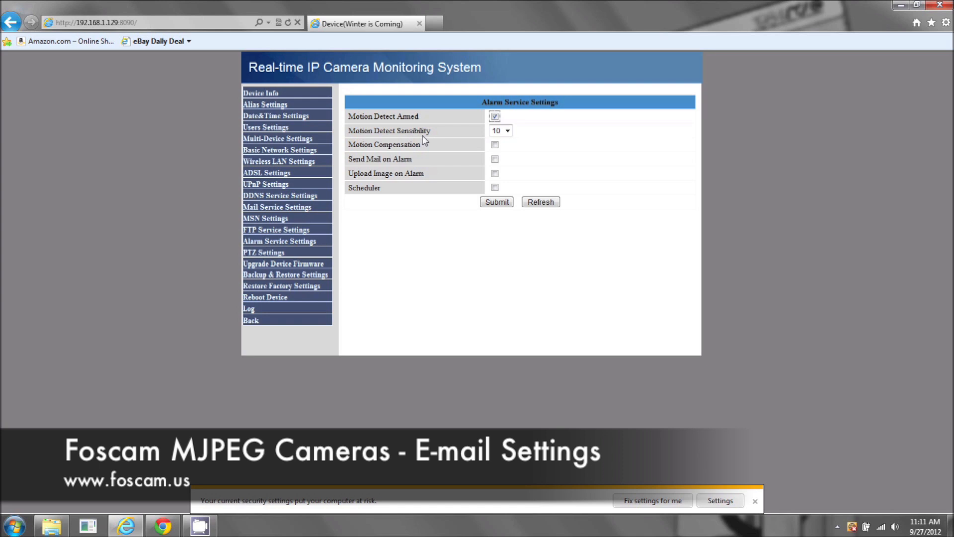
{"action": "mouse_move", "coordinate": [431, 138]}
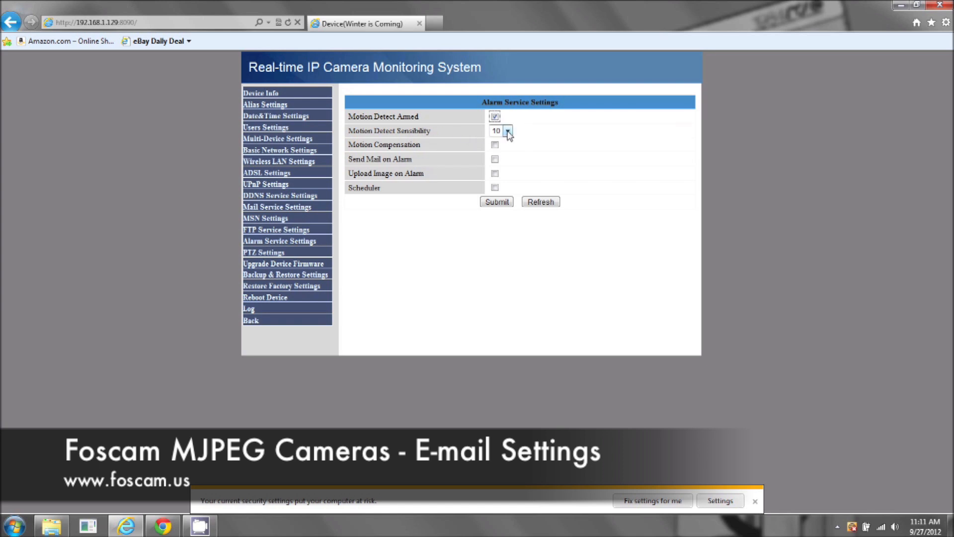
{"action": "left_click", "coordinate": [509, 130]}
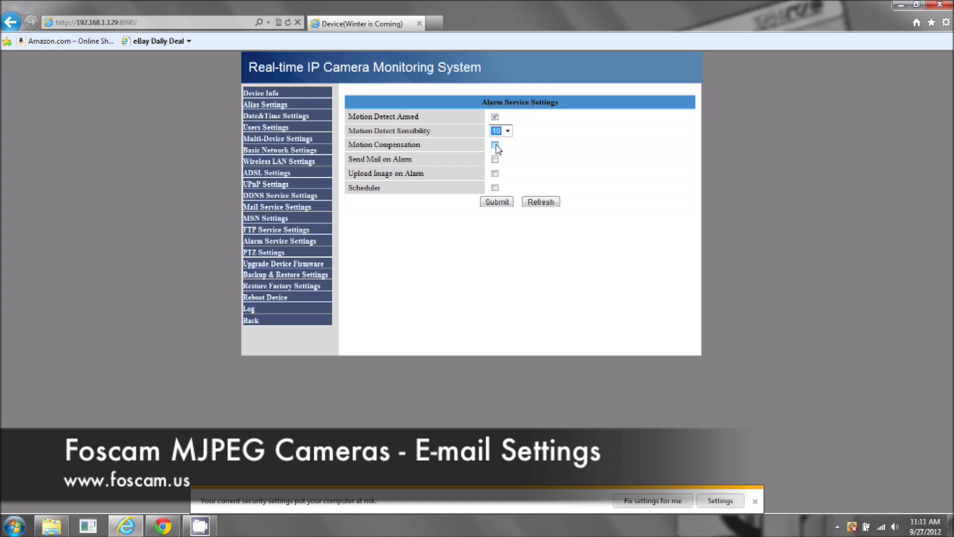
{"action": "left_click", "coordinate": [495, 144]}
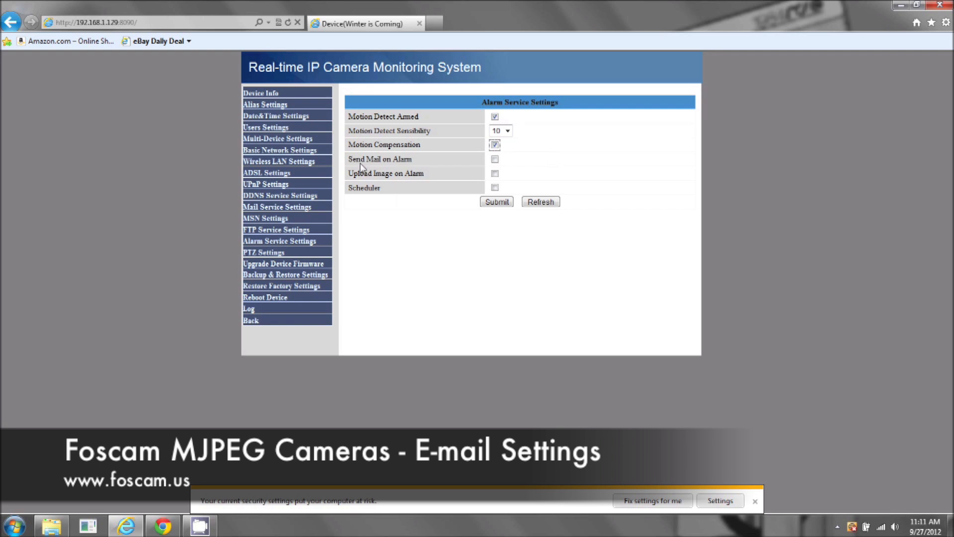
{"action": "mouse_move", "coordinate": [377, 166]}
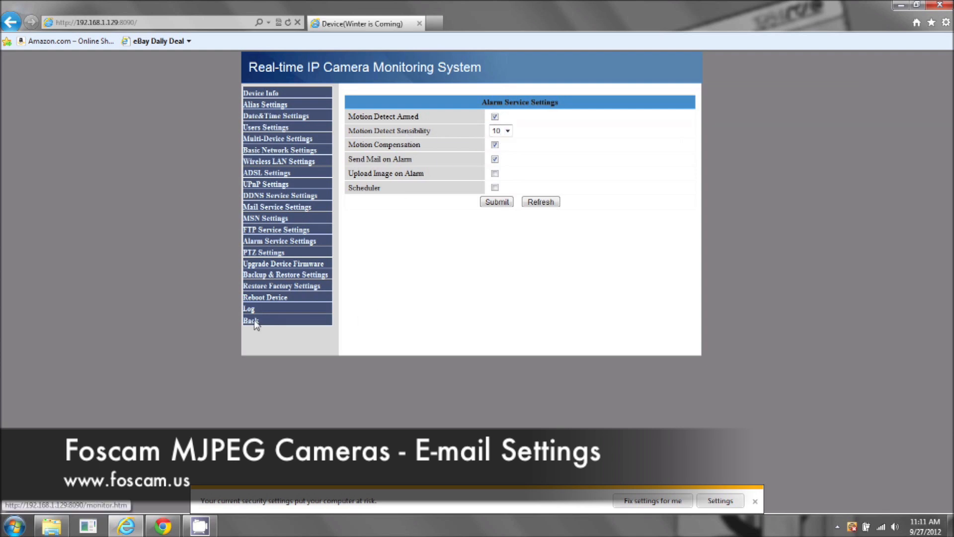
{"action": "left_click", "coordinate": [251, 321]}
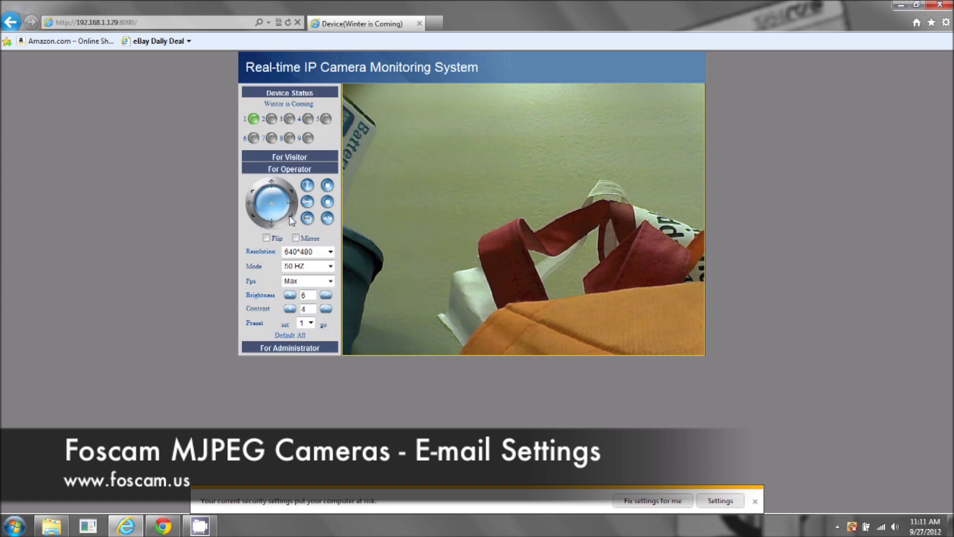
{"action": "mouse_move", "coordinate": [525, 161]}
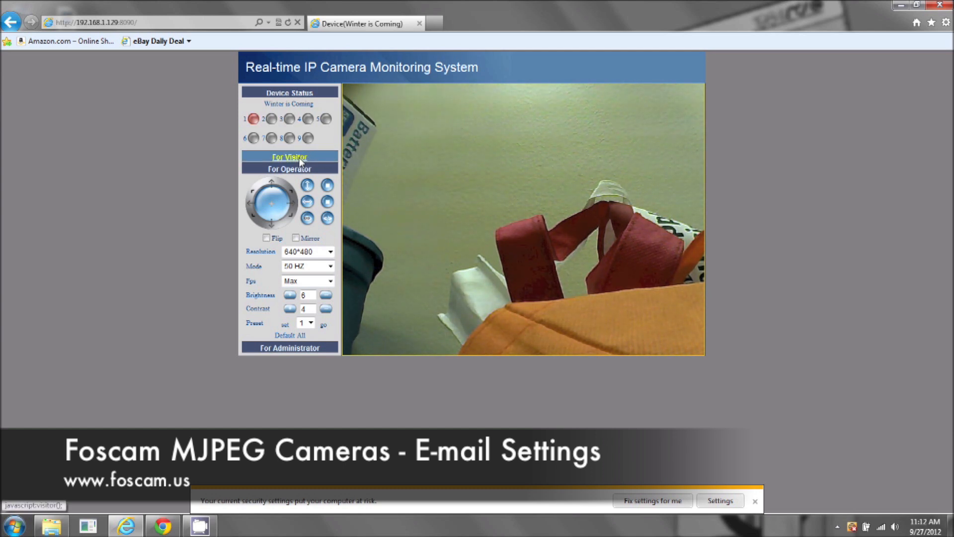
- Tick Alarm sound off in the For Visitor panel
{"action": "left_click", "coordinate": [289, 157]}
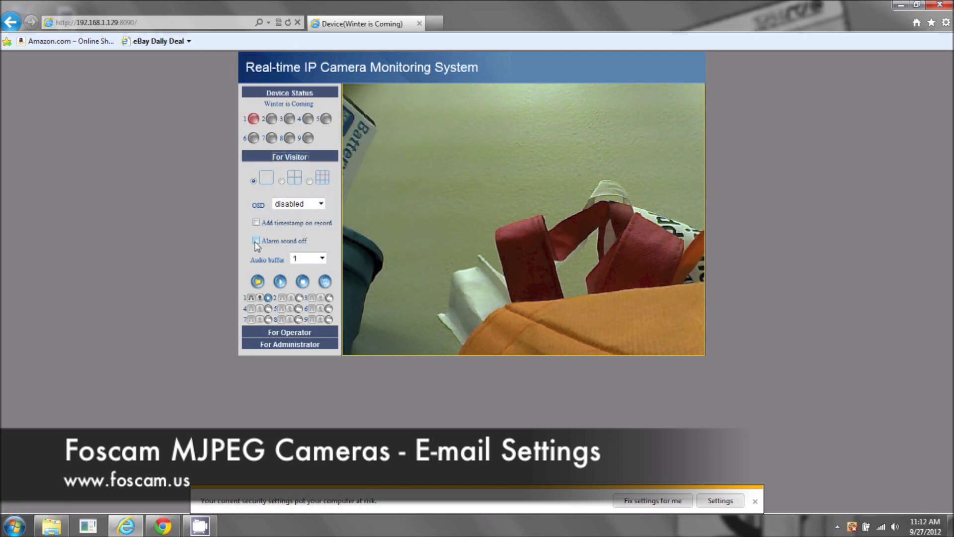
{"action": "left_click", "coordinate": [256, 239]}
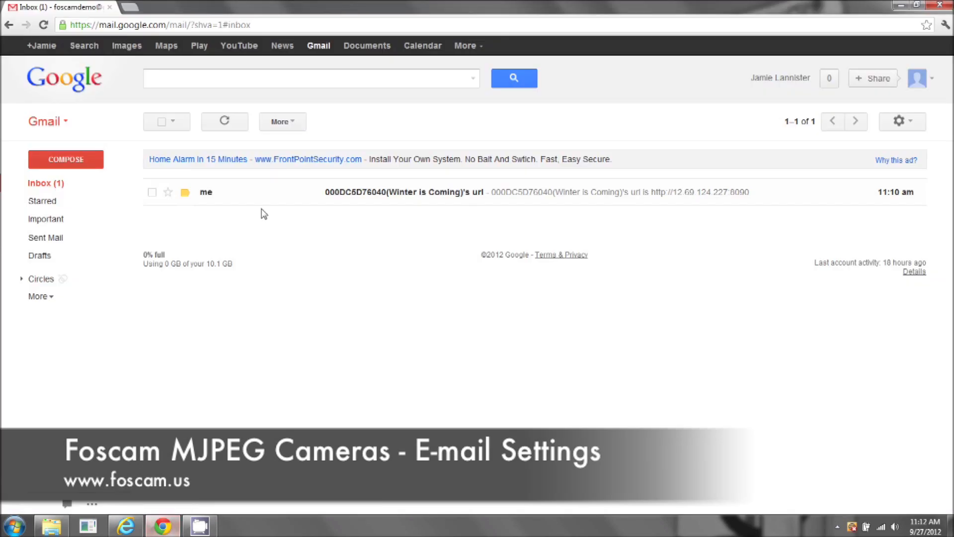
- Read the camera's URL notification email, then return to the Gmail inbox
{"action": "left_click", "coordinate": [404, 191]}
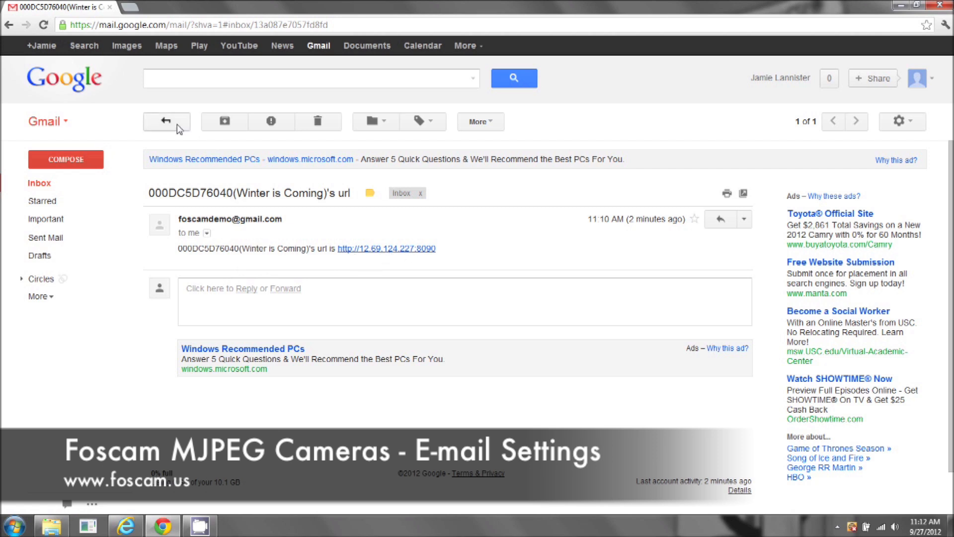
{"action": "left_click", "coordinate": [166, 121]}
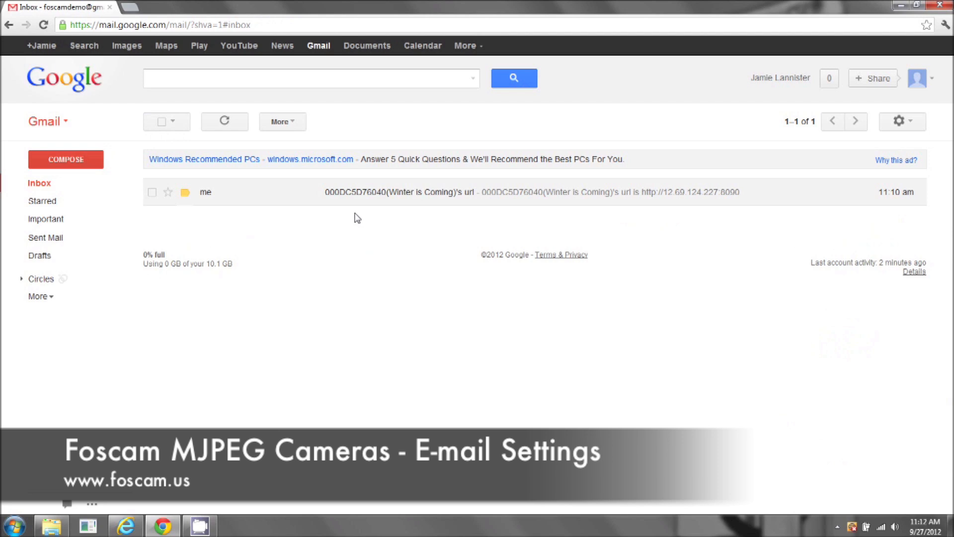
{"action": "mouse_move", "coordinate": [340, 220]}
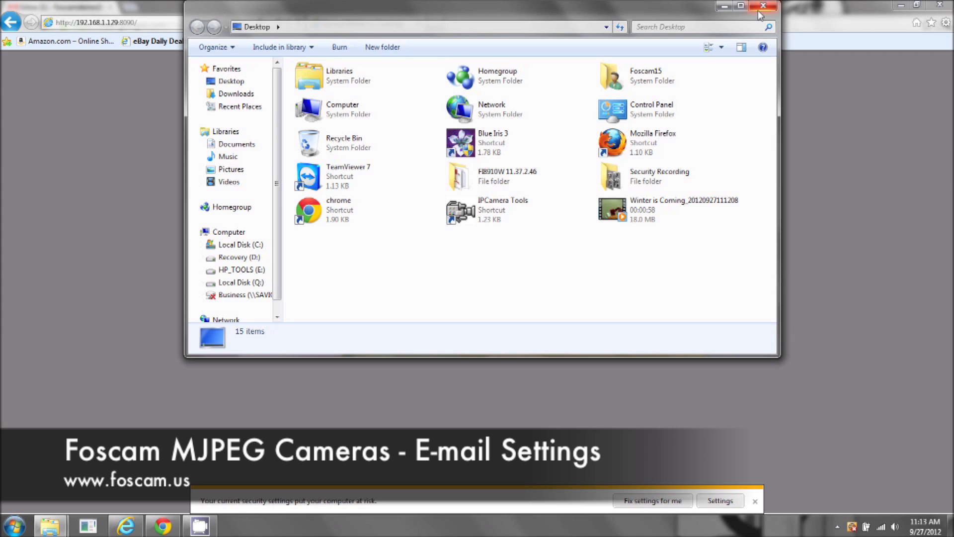
- Open the motion alarm email, view its six snapshot attachments, then close to the desktop
{"action": "left_click", "coordinate": [764, 6]}
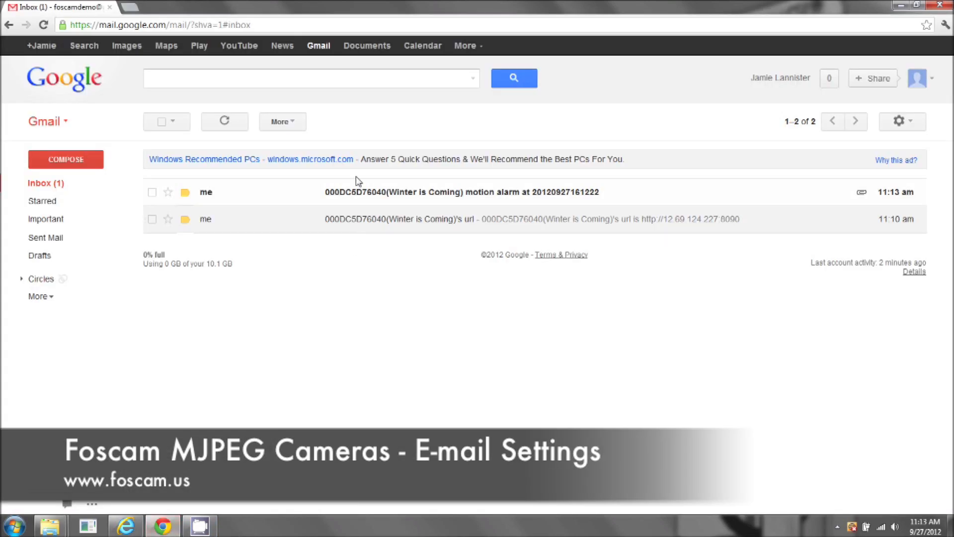
{"action": "left_click", "coordinate": [460, 192]}
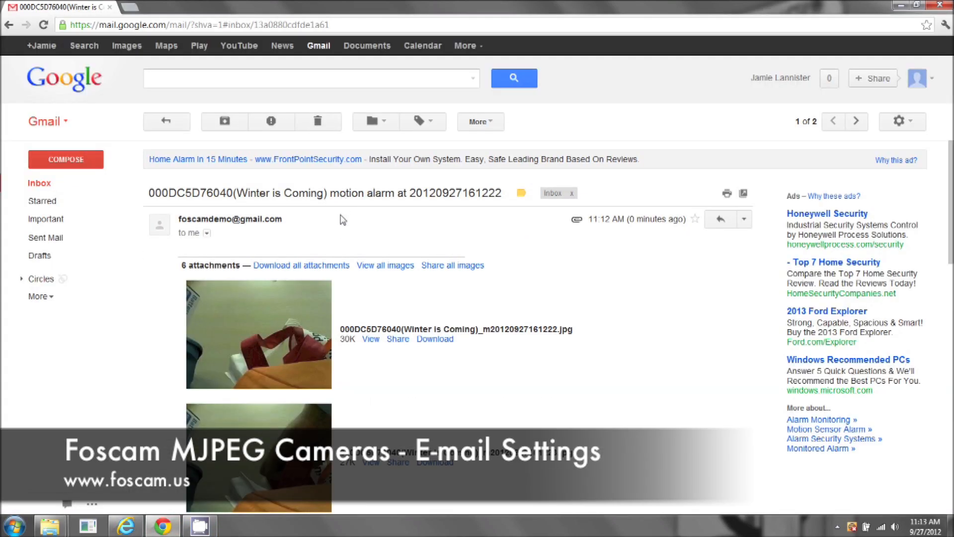
{"action": "scroll", "scroll_direction": "down", "scroll_amount": 3}
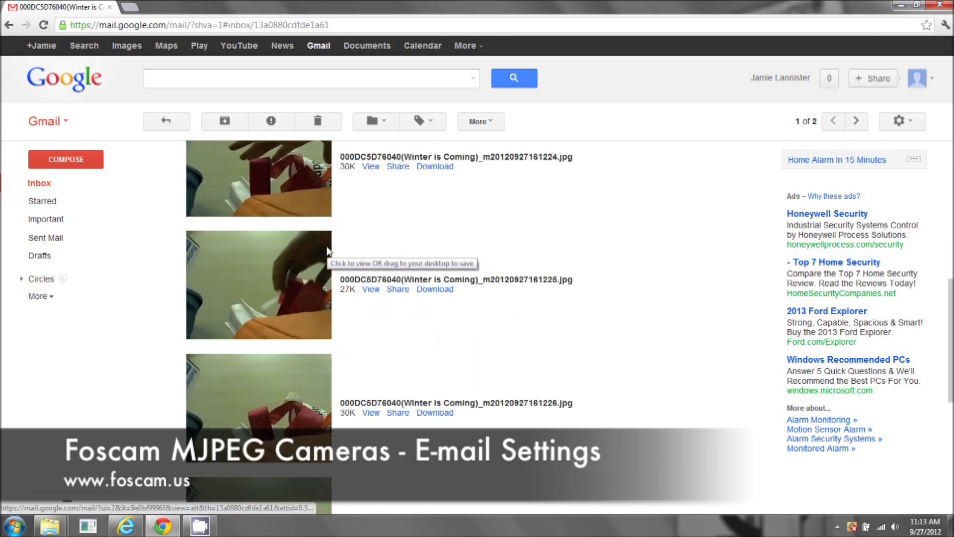
{"action": "scroll", "scroll_direction": "down", "scroll_amount": 3}
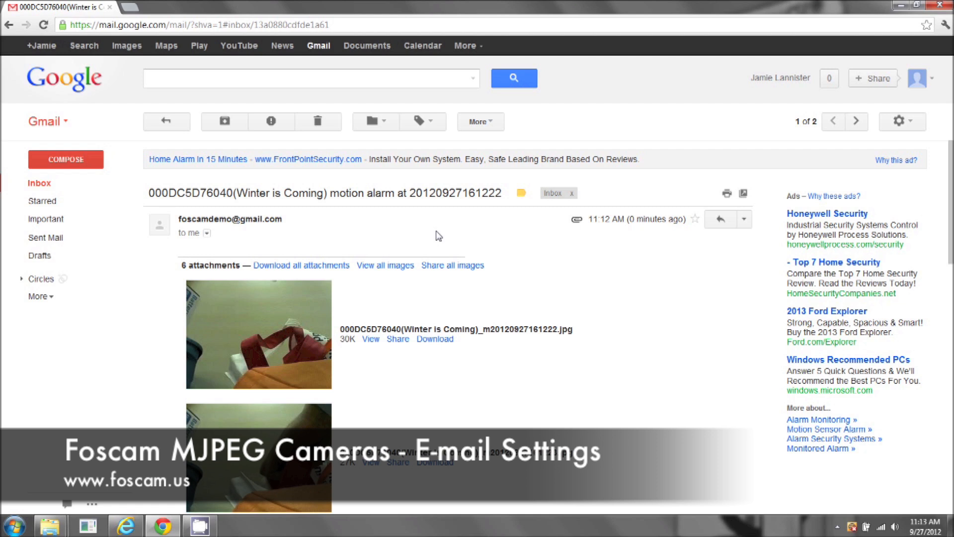
{"action": "mouse_move", "coordinate": [316, 321]}
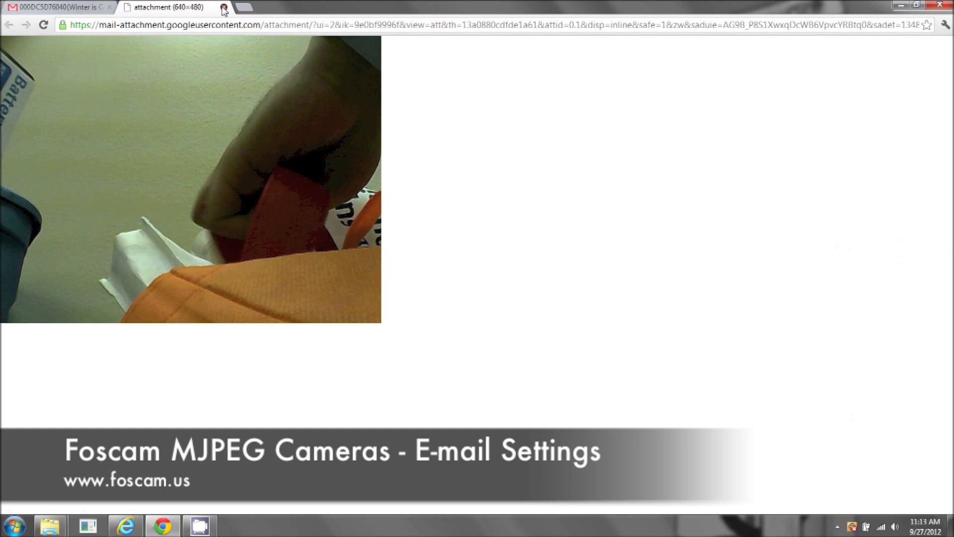
{"action": "left_click", "coordinate": [55, 7]}
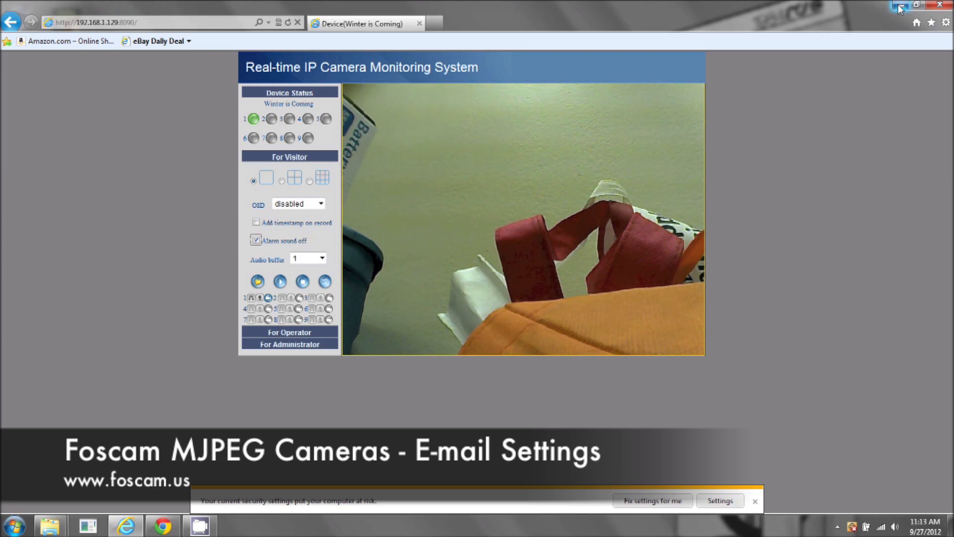
{"action": "left_click", "coordinate": [940, 5]}
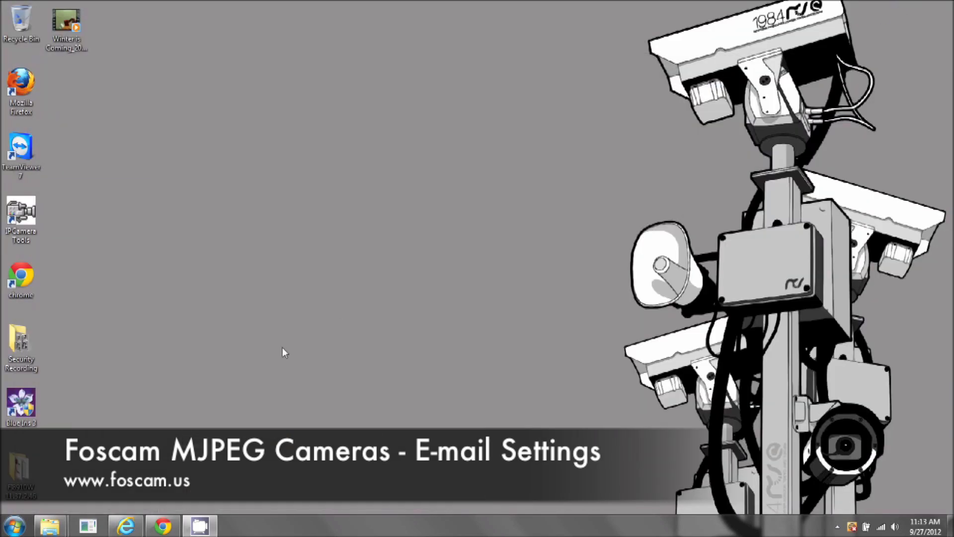
{"action": "mouse_move", "coordinate": [277, 333]}
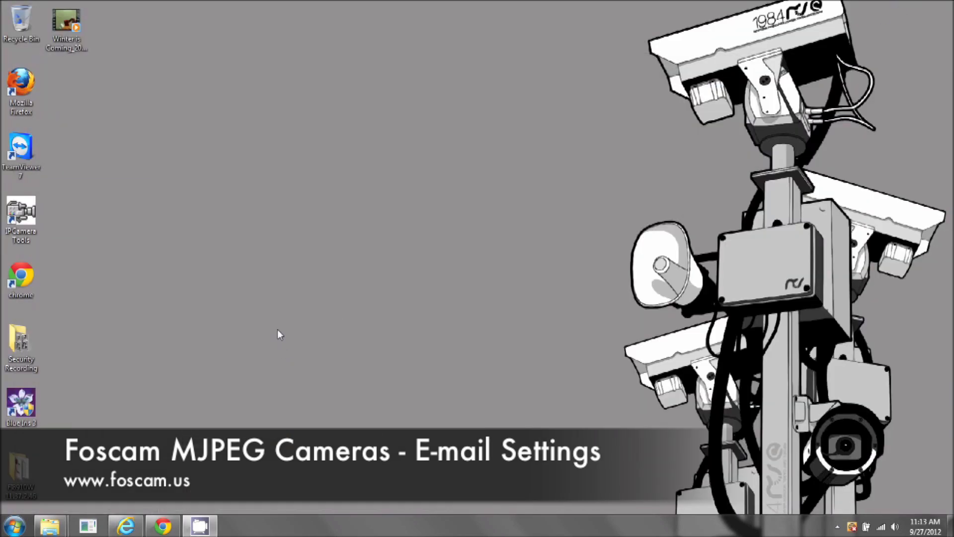